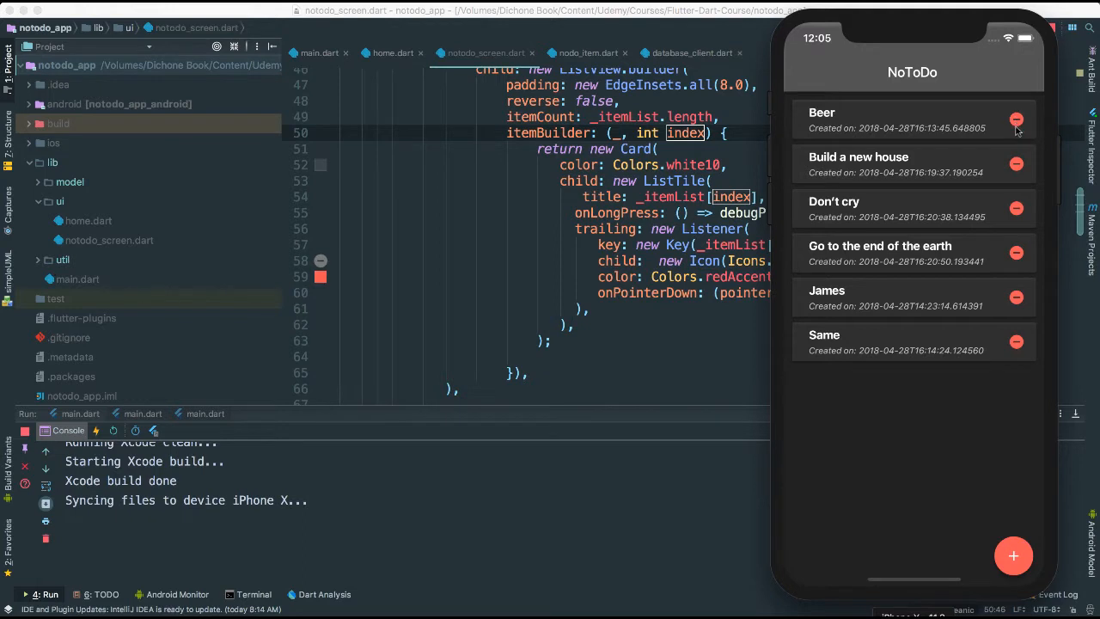
pyautogui.moveTo(919, 120)
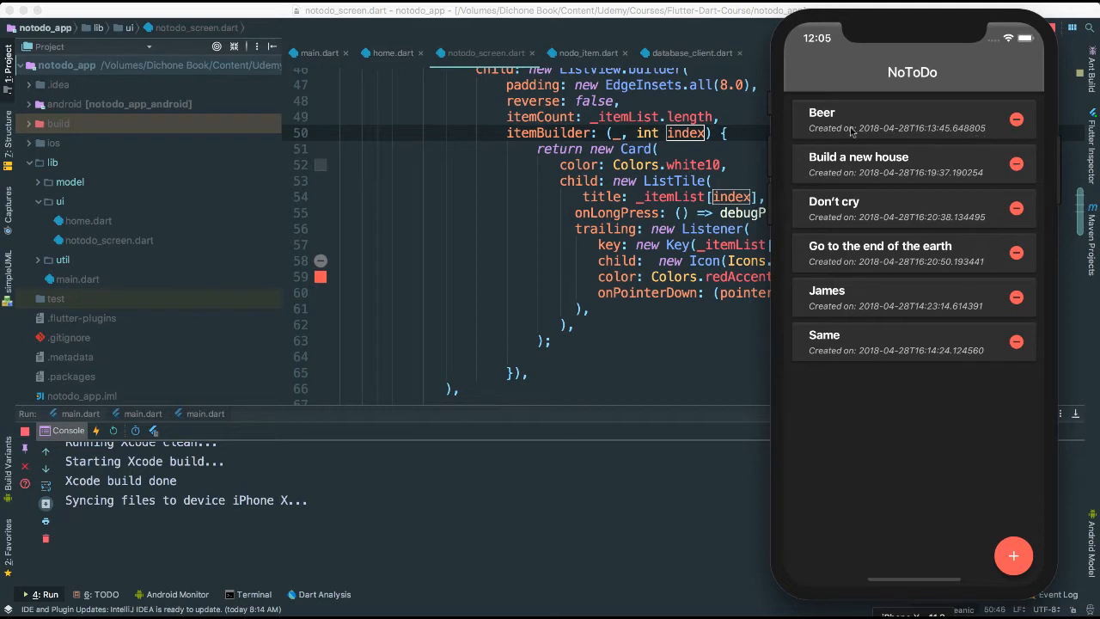
pyautogui.moveTo(828, 131)
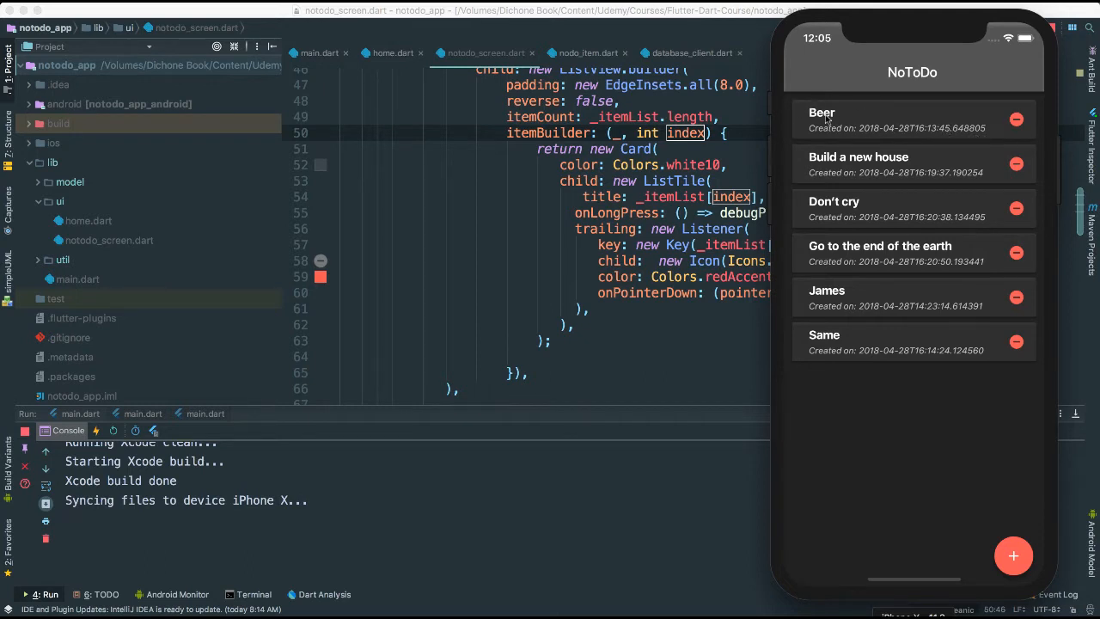
pyautogui.moveTo(875, 123)
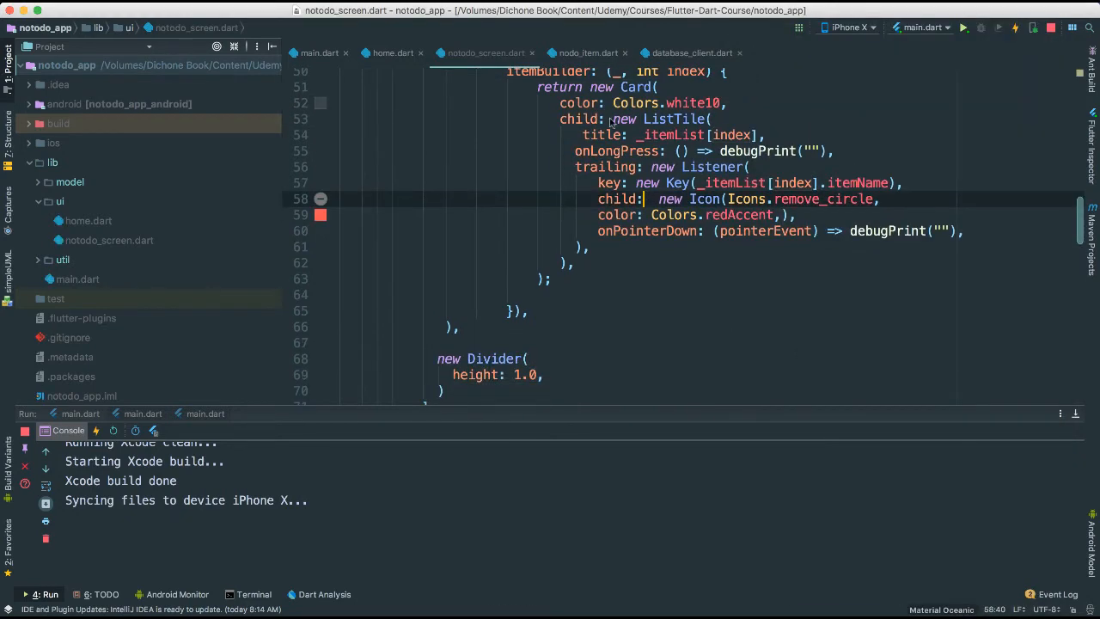
# Review deleteItem in database_client.dart, then clear debugPrint from the delete icon's onPointerDown
pyautogui.click(690, 52)
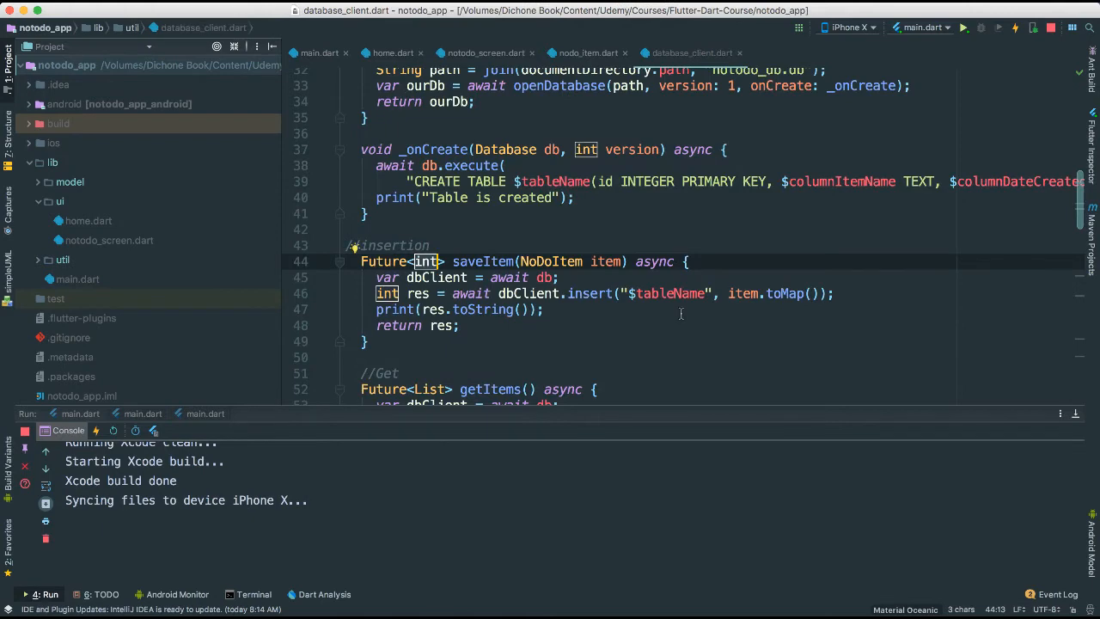
pyautogui.scroll(-3)
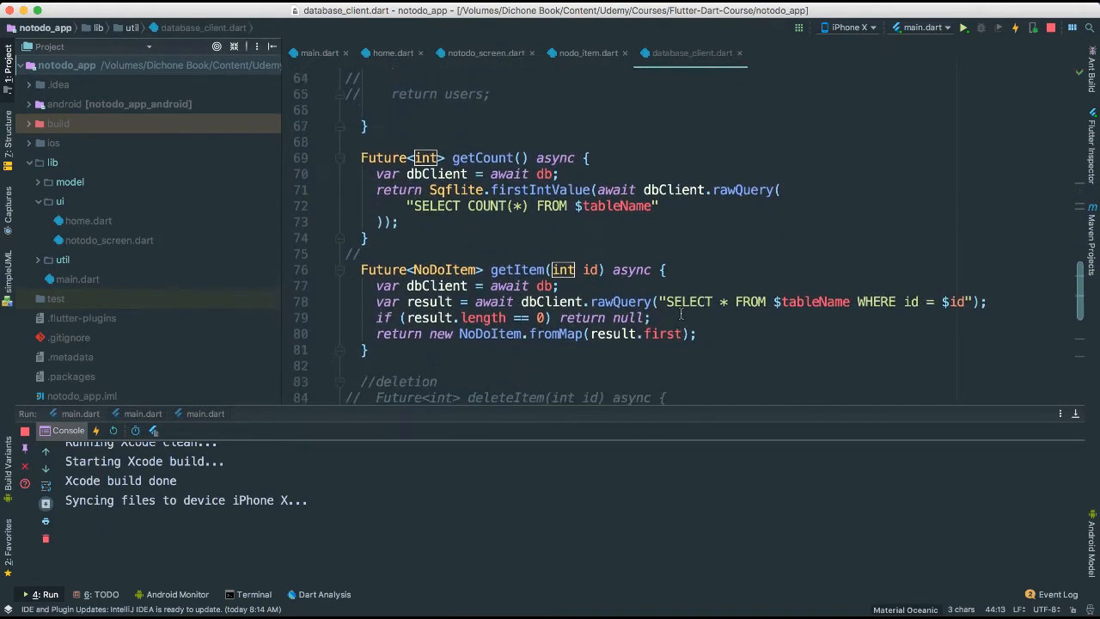
pyautogui.scroll(-3)
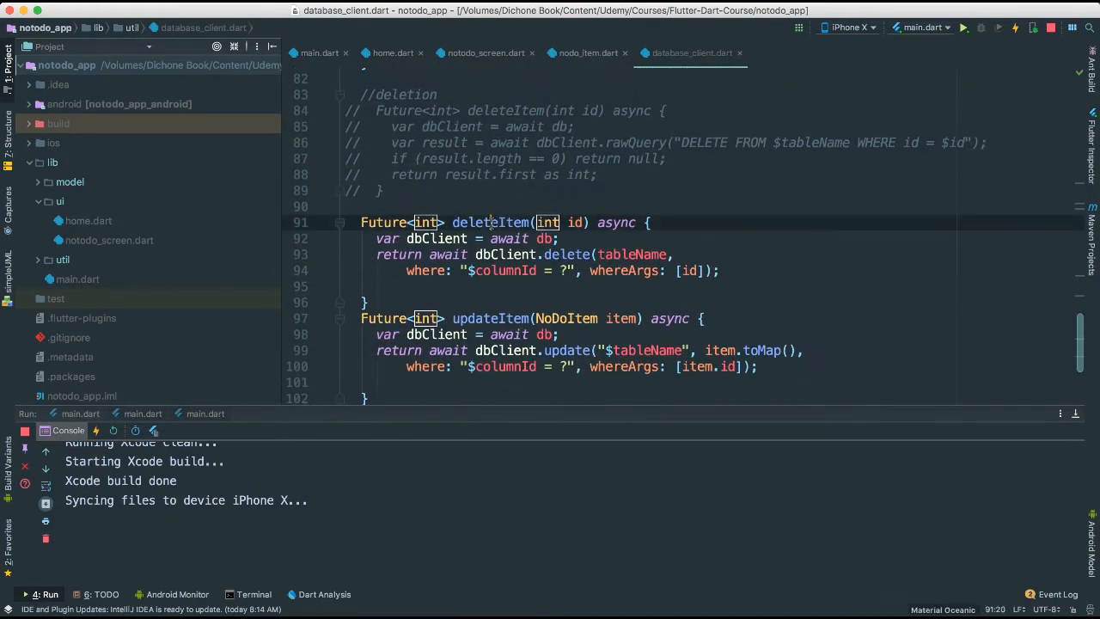
pyautogui.doubleClick(492, 223)
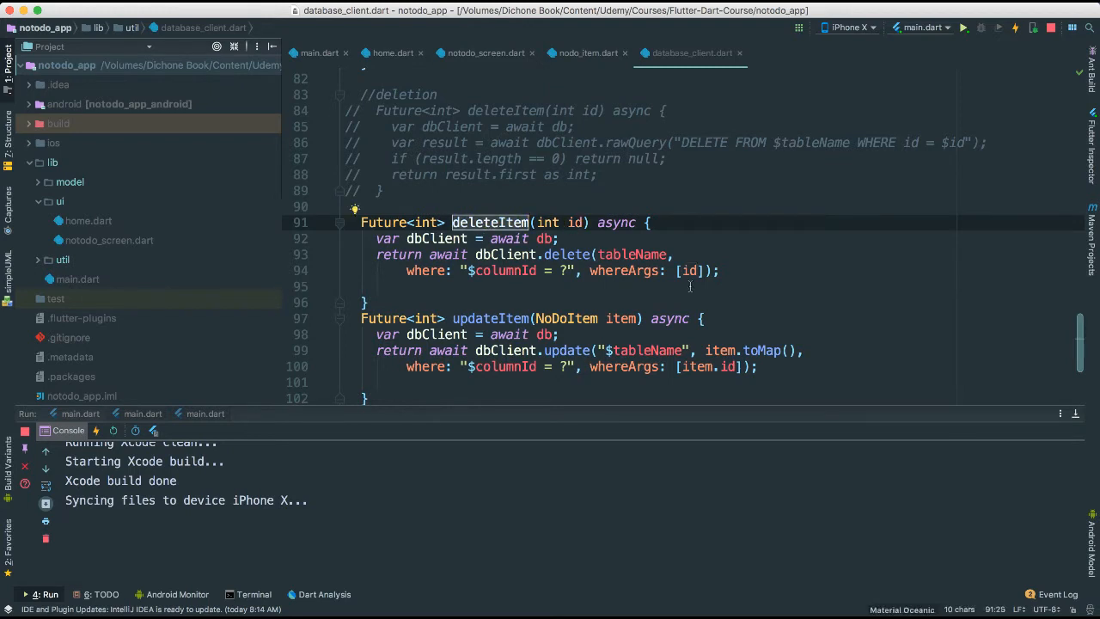
pyautogui.click(484, 51)
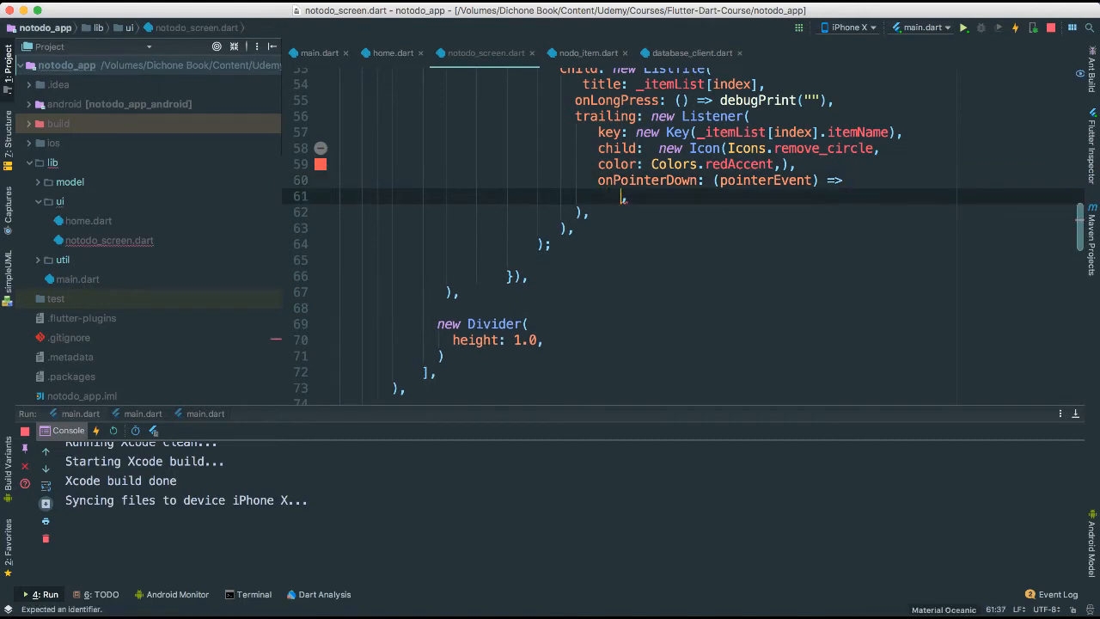
# Have onPointerDown call _deleteNoDo(_itemList[index].id)
pyautogui.write('_dele')
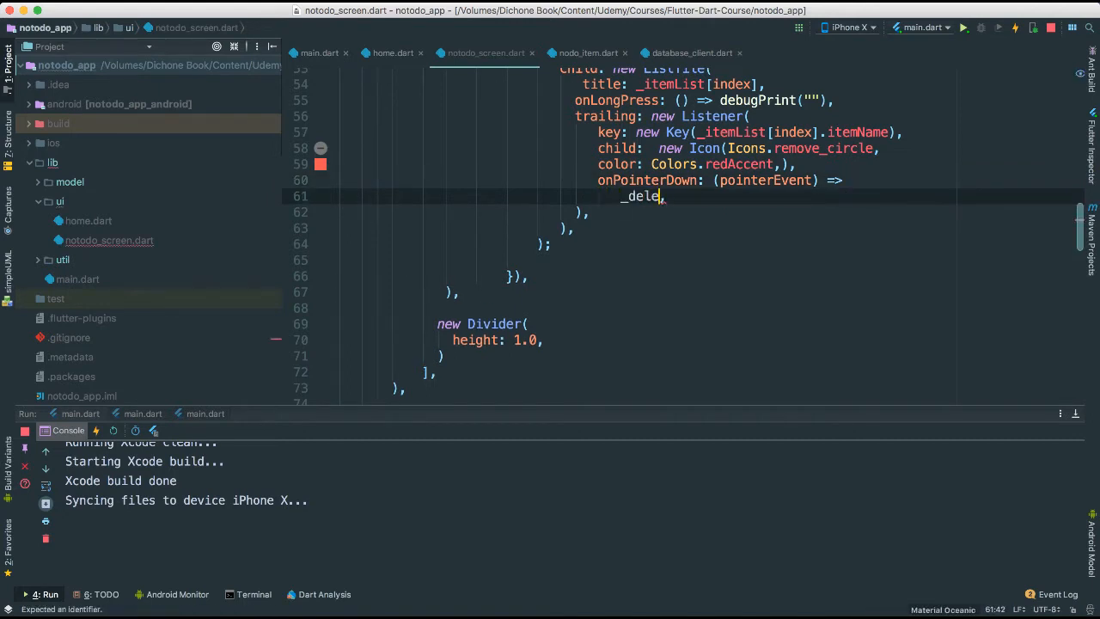
pyautogui.write('teNo')
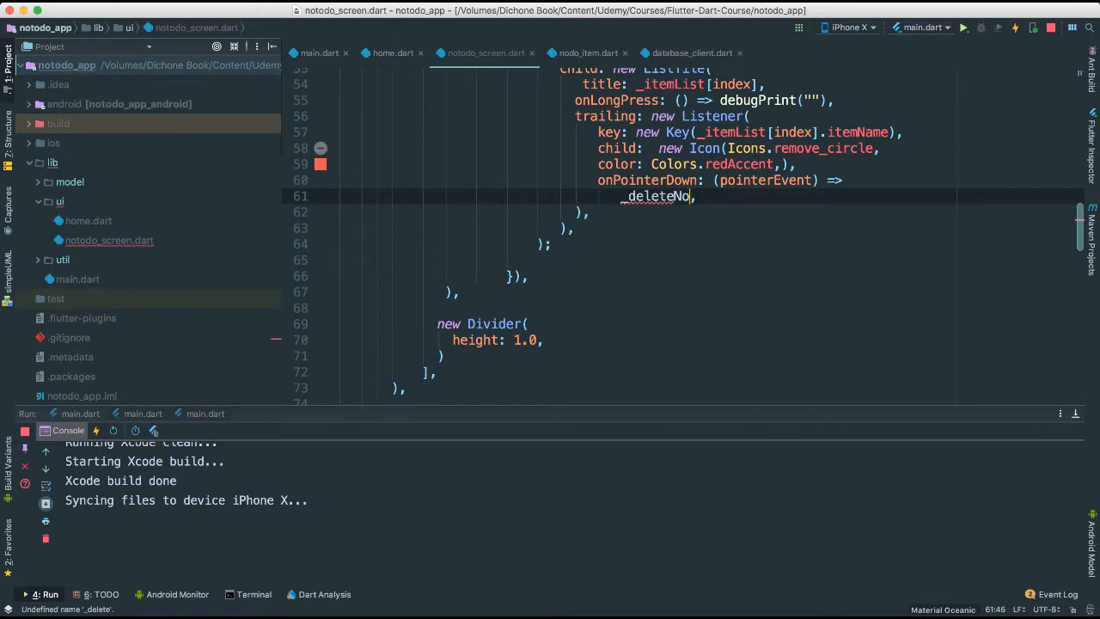
pyautogui.write('Do()')
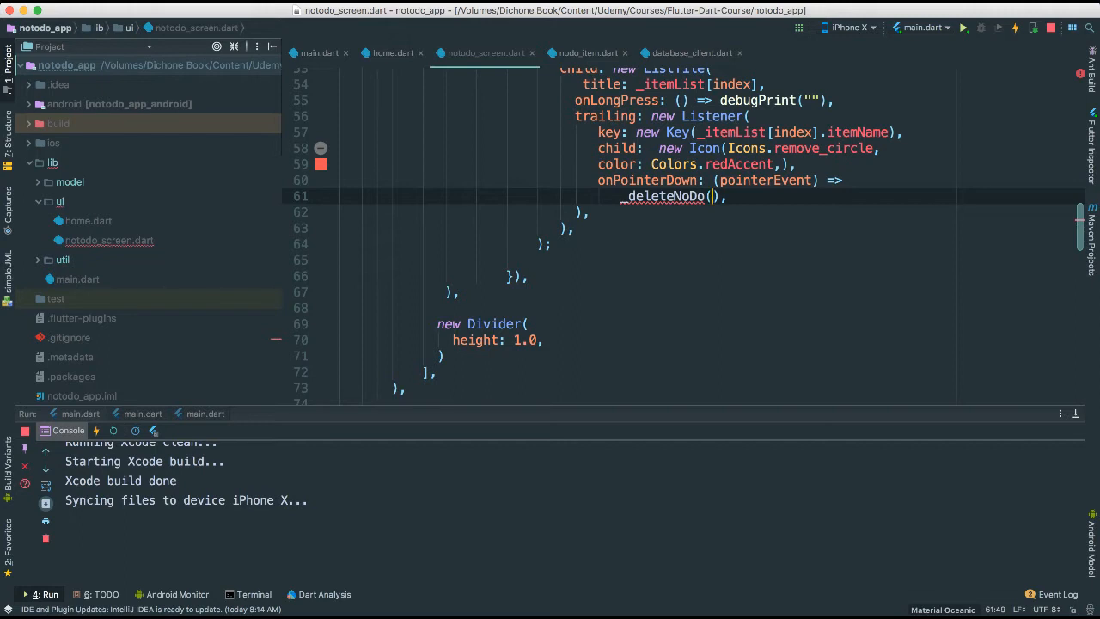
pyautogui.write('(')
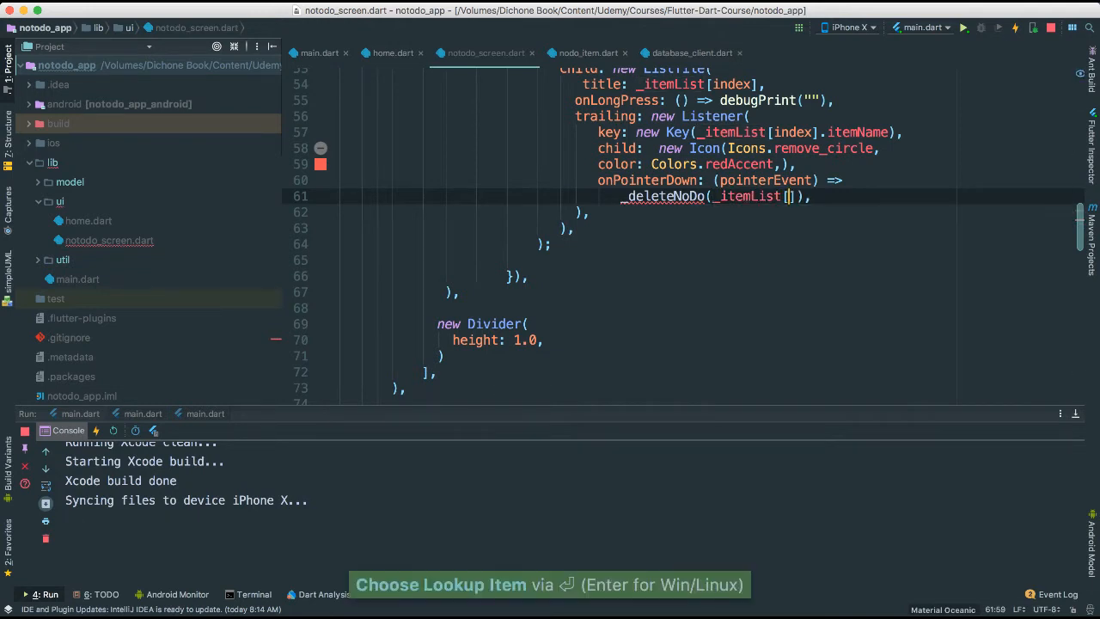
pyautogui.write('index')
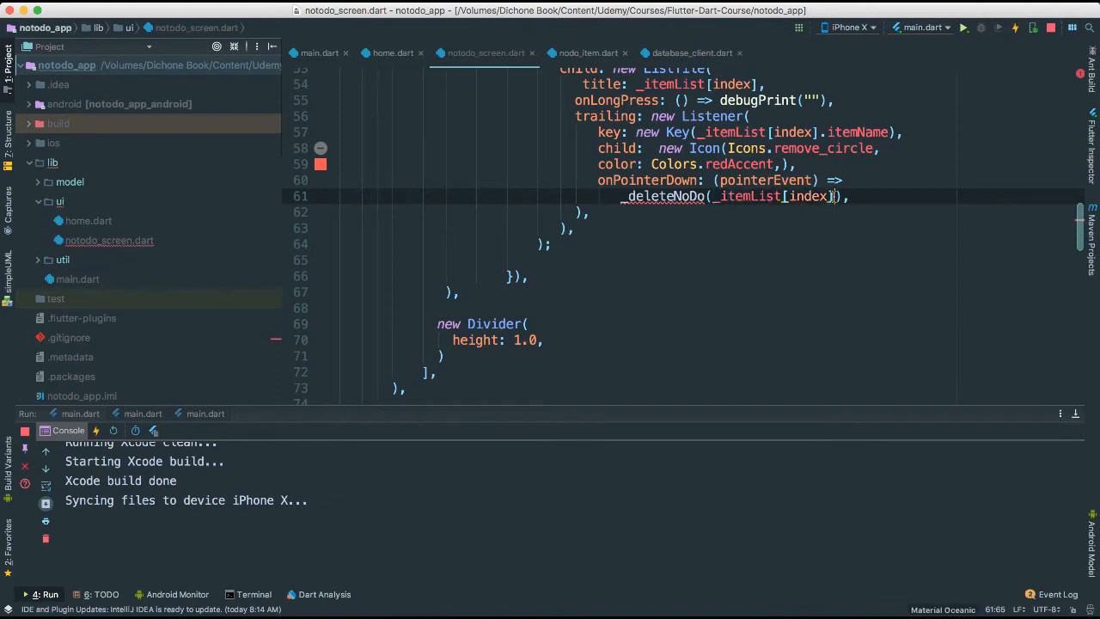
pyautogui.write('.id')
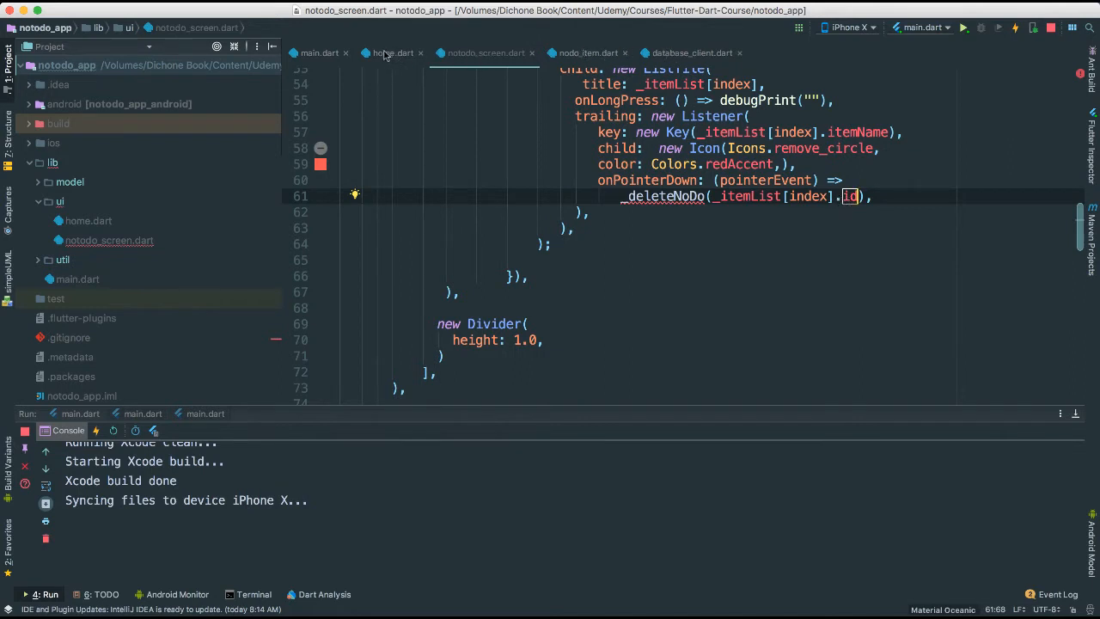
# Check the id getter in nodo_item.dart and return to notodo_screen.dart
pyautogui.click(588, 51)
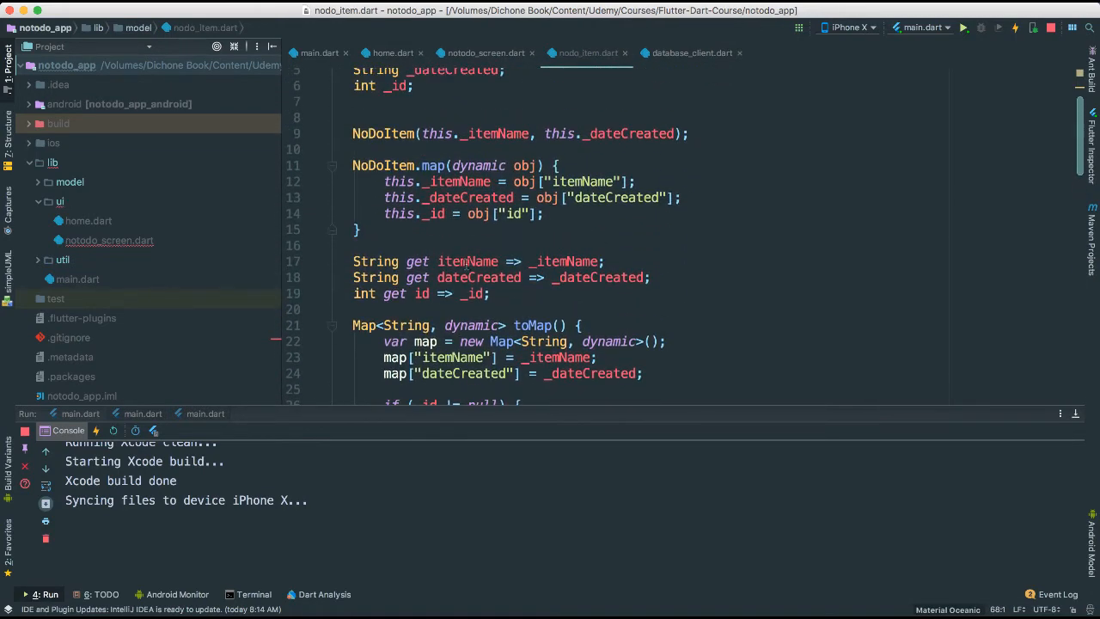
pyautogui.doubleClick(420, 292)
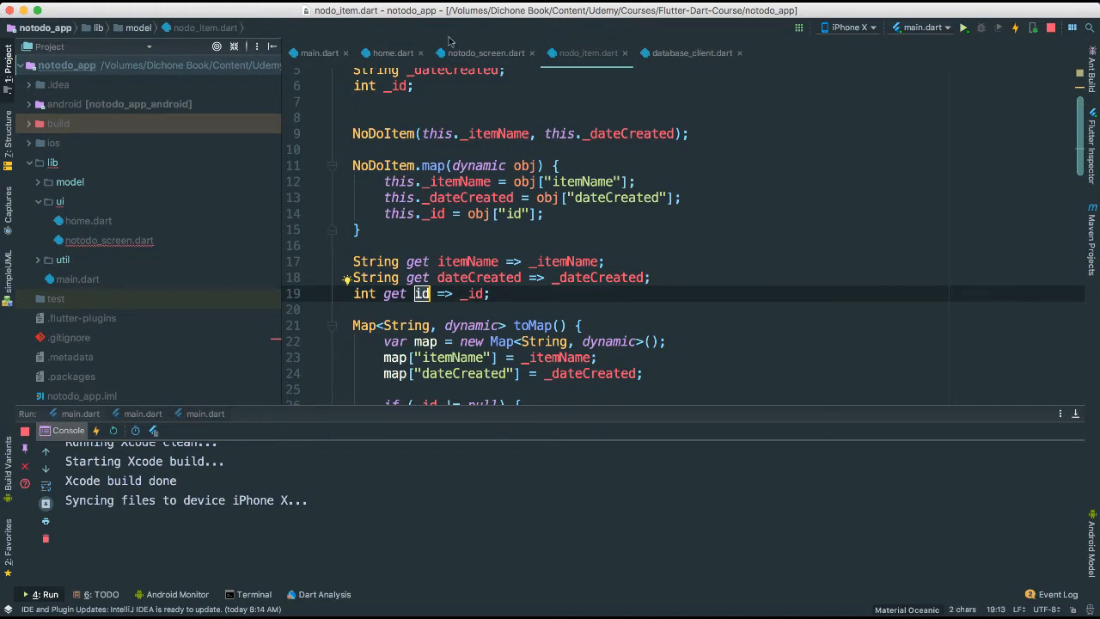
pyautogui.click(484, 52)
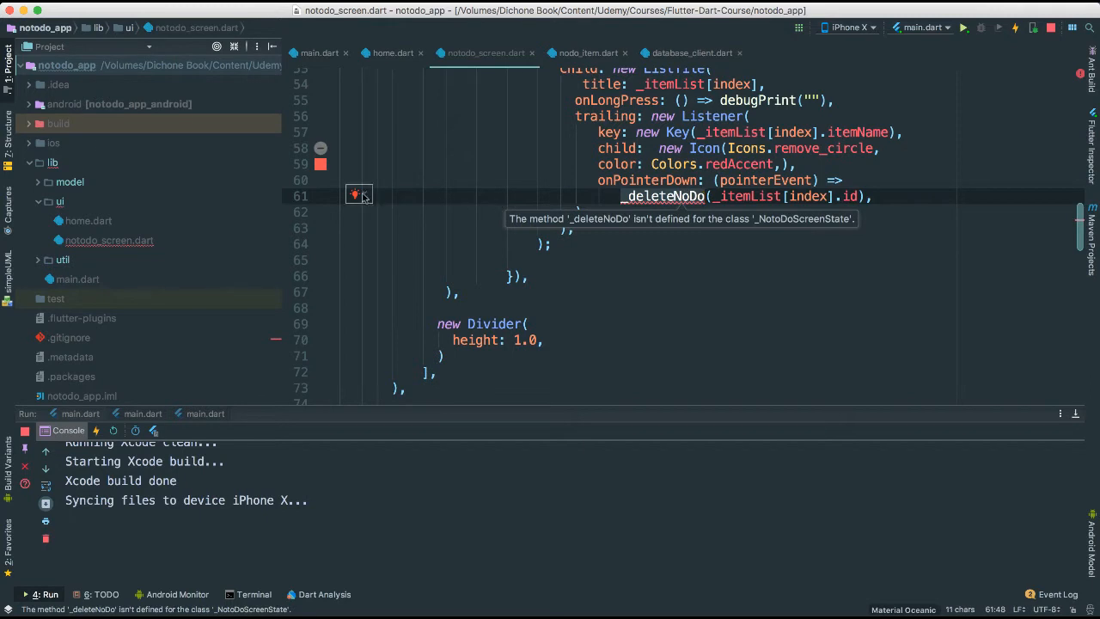
# Generate _deleteNoDo(int id, int index) via quick-fix with an empty body
pyautogui.click(356, 193)
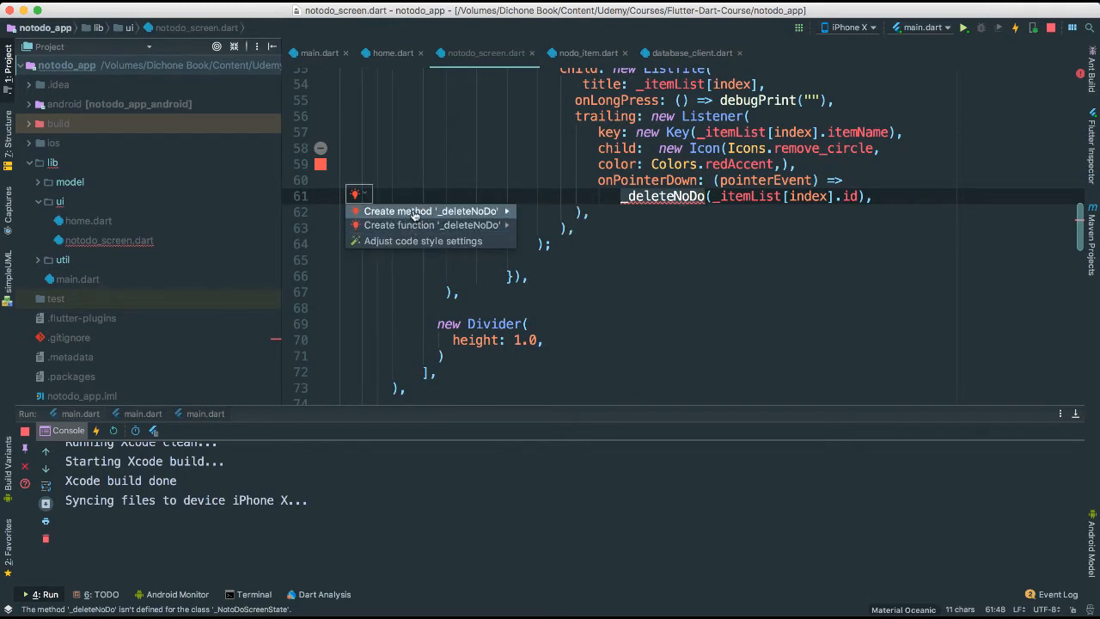
pyautogui.click(432, 210)
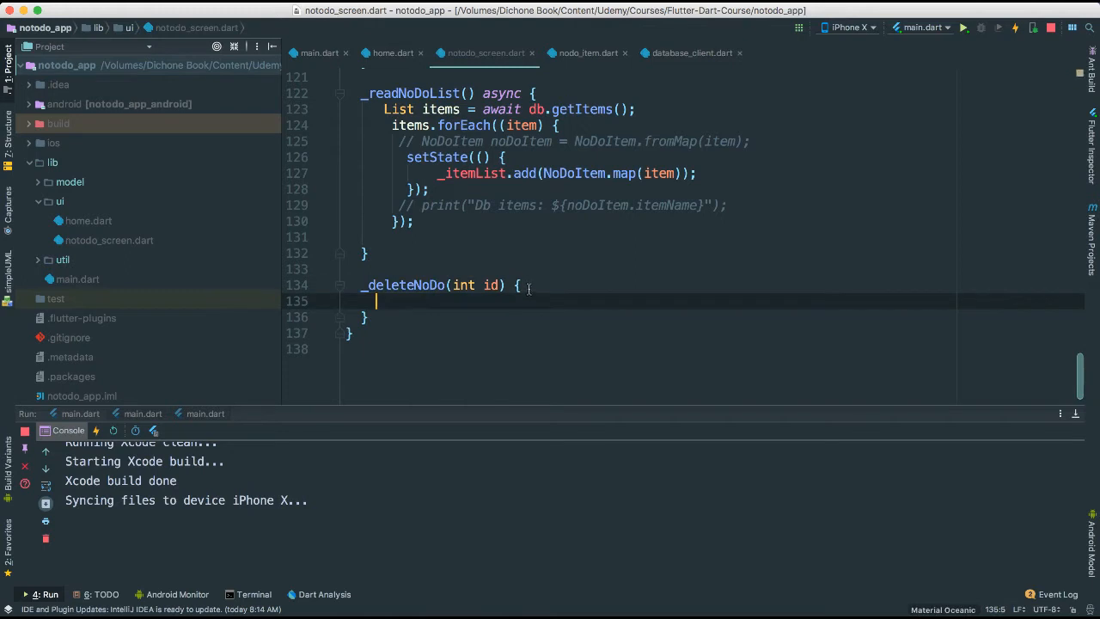
pyautogui.click(502, 285)
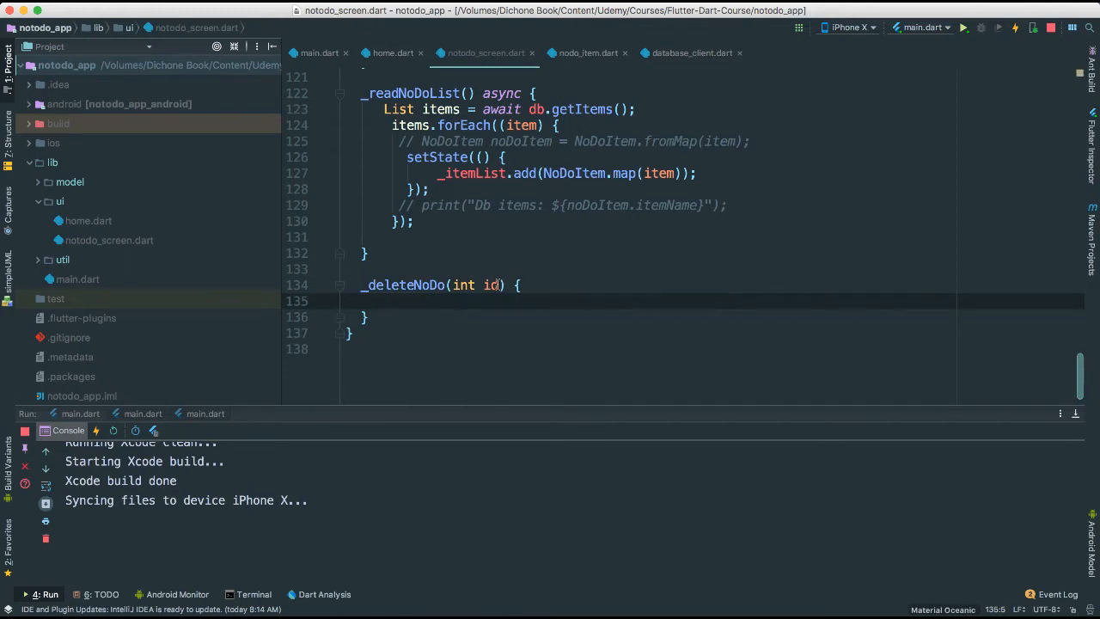
pyautogui.write(',')
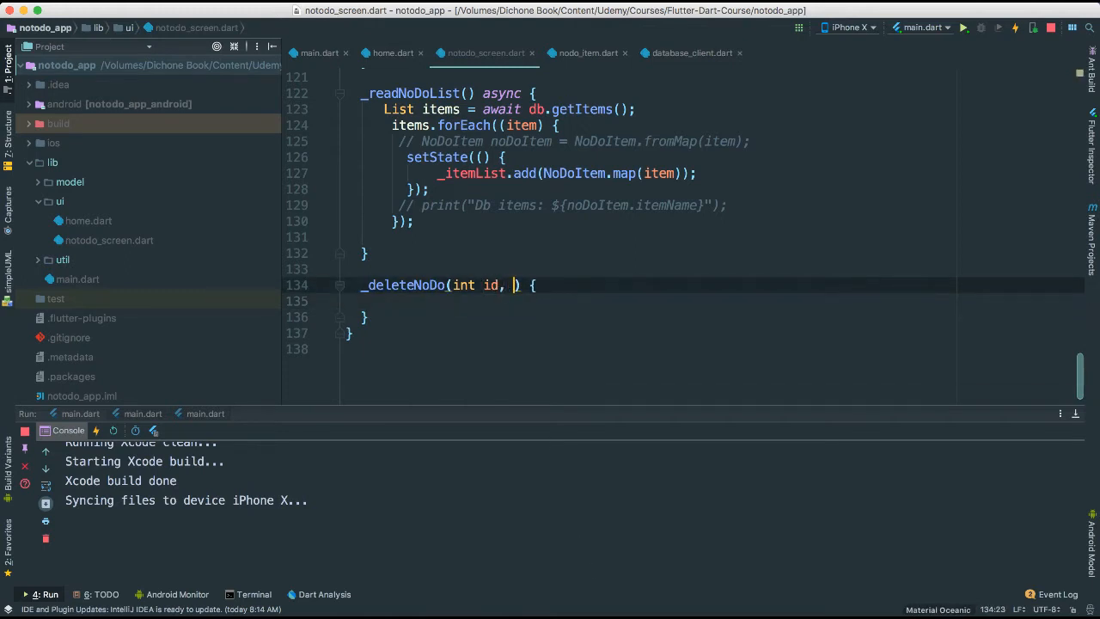
pyautogui.write('int idex')
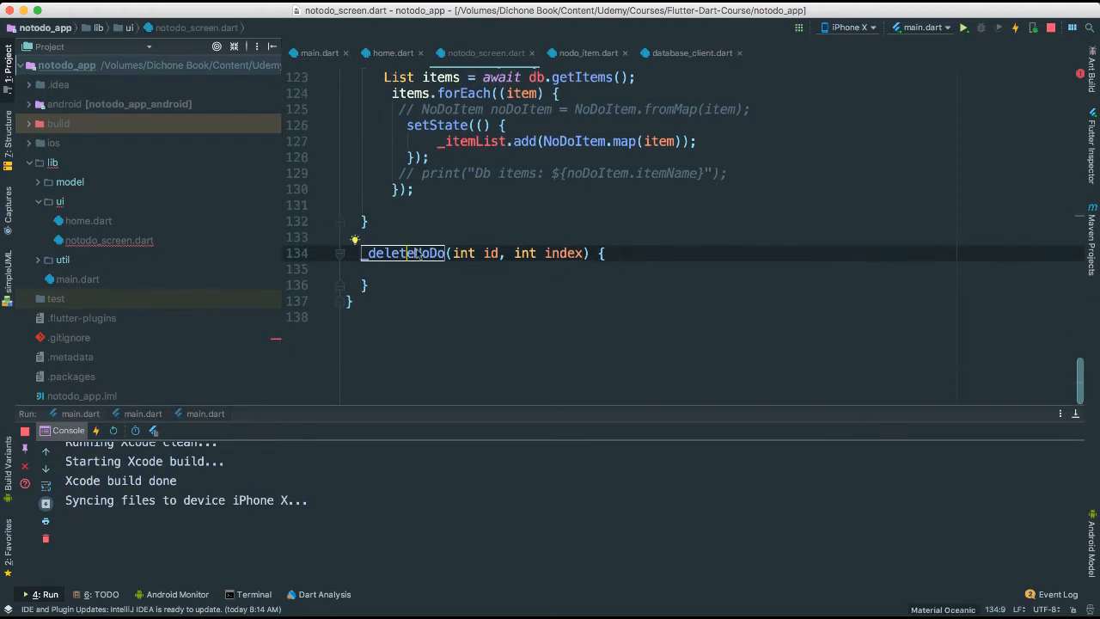
pyautogui.moveTo(410, 252)
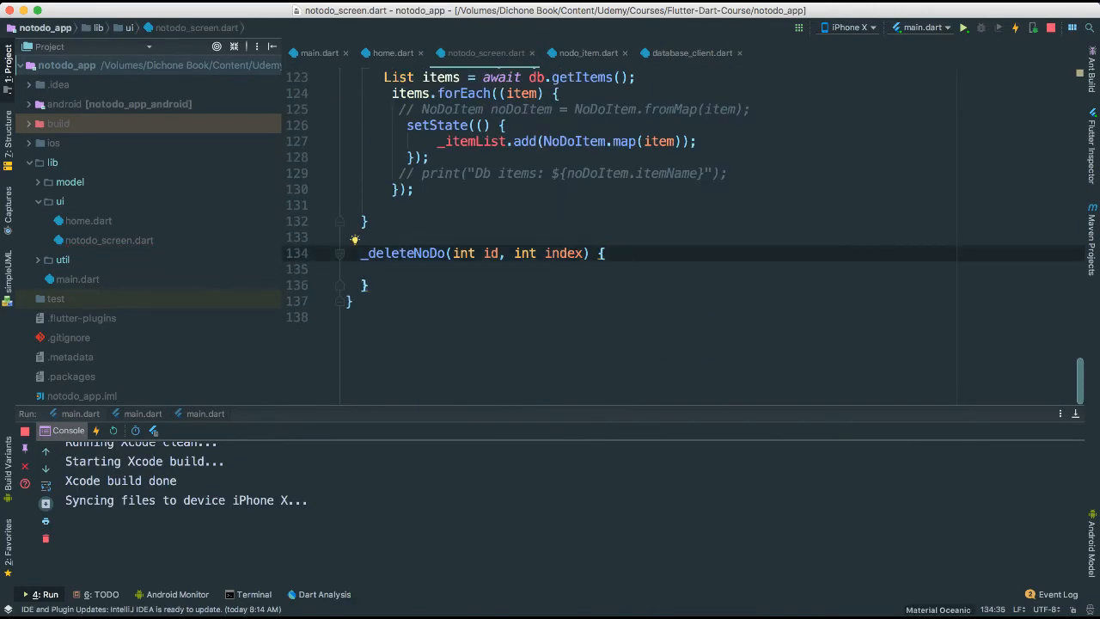
# Add debugPrint("Deleted Item!") inside _deleteNoDo
pyautogui.write('debugPrint(')
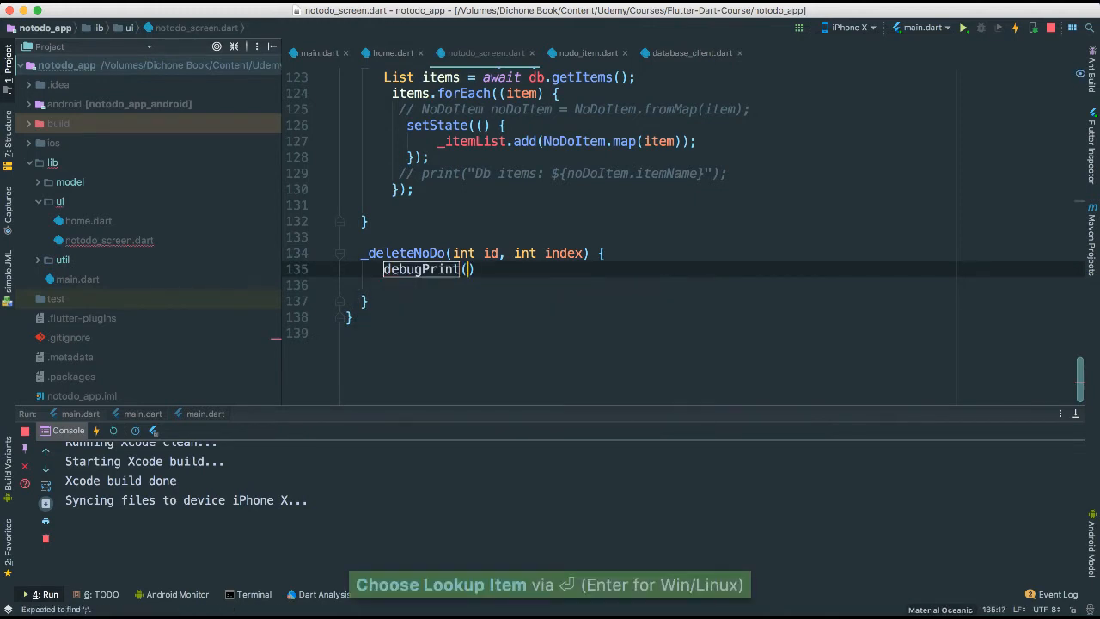
pyautogui.write('"')
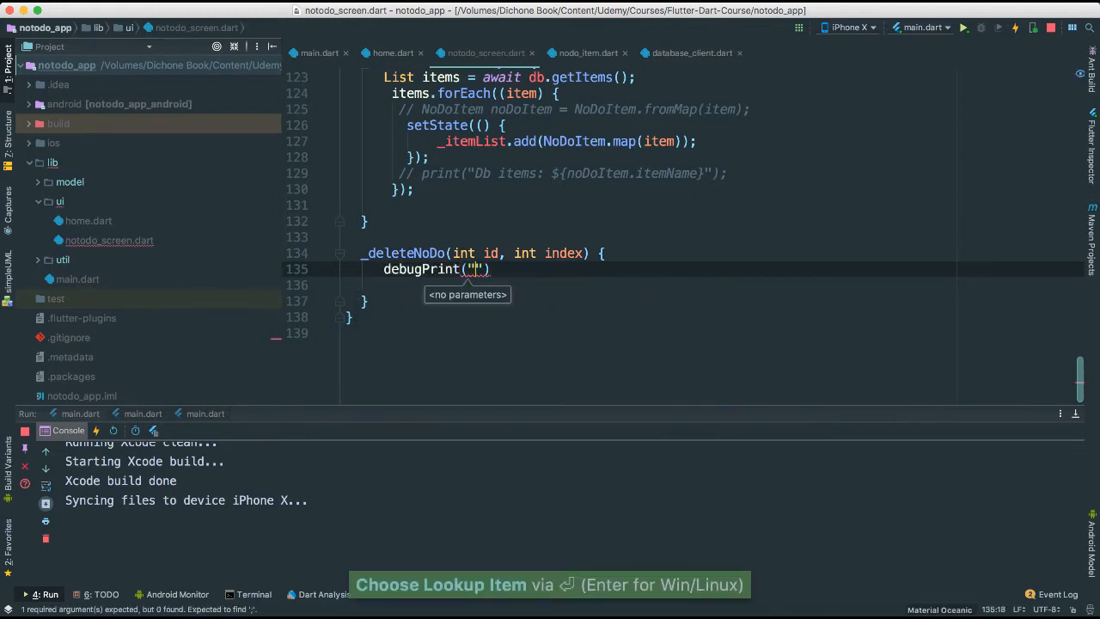
pyautogui.write('Dele')
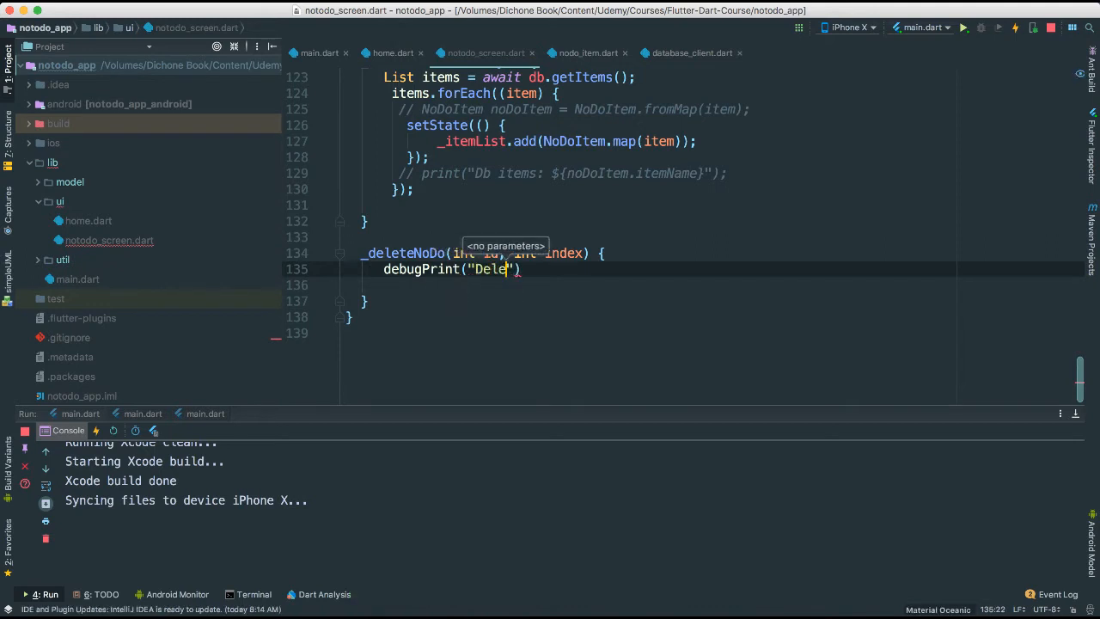
pyautogui.write('ted Item!')
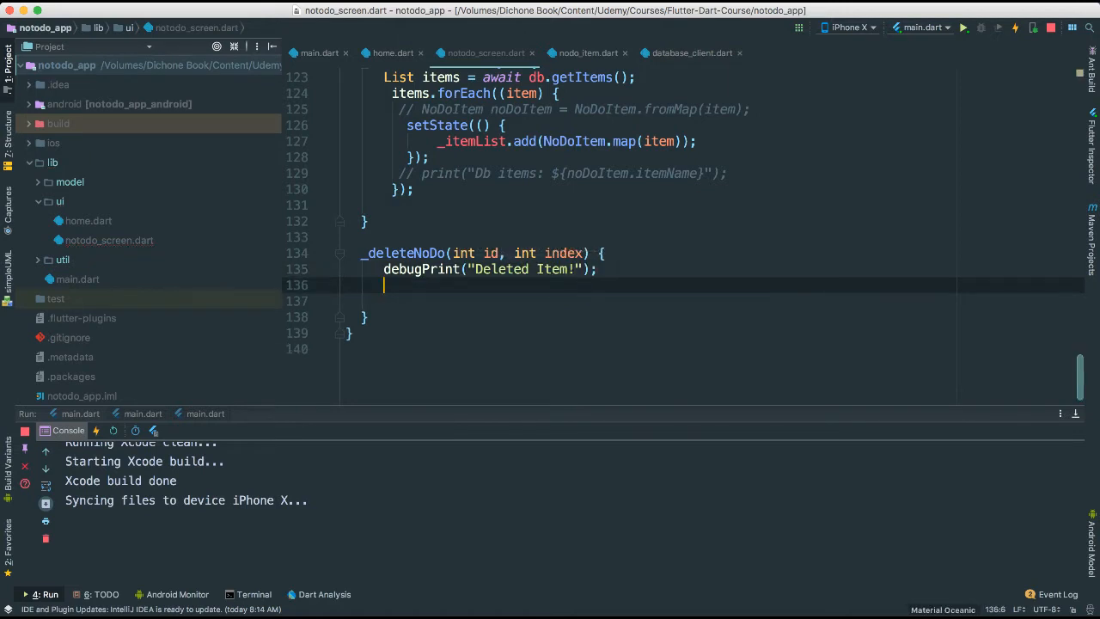
pyautogui.press('enter')
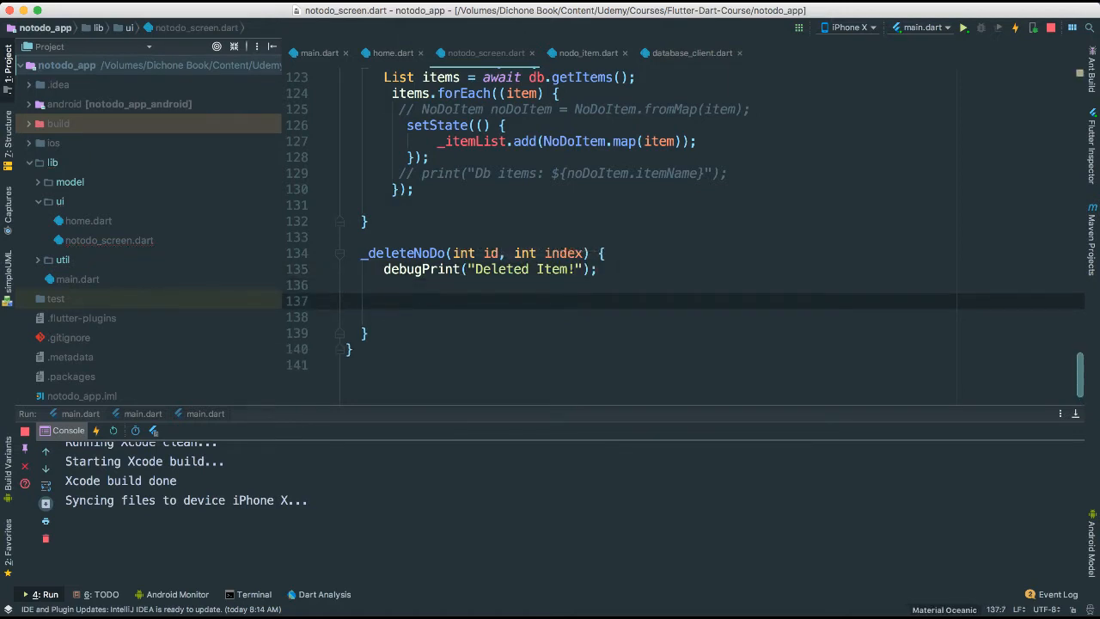
# Mark _deleteNoDo async and await db.deleteItem(id)
pyautogui.write('await')
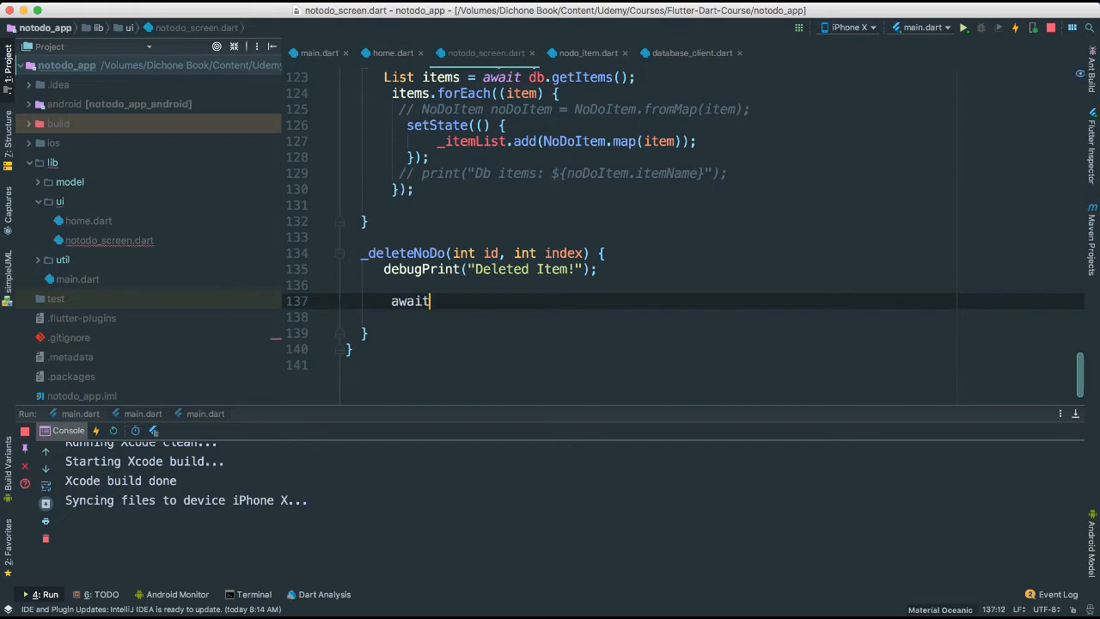
pyautogui.write('db')
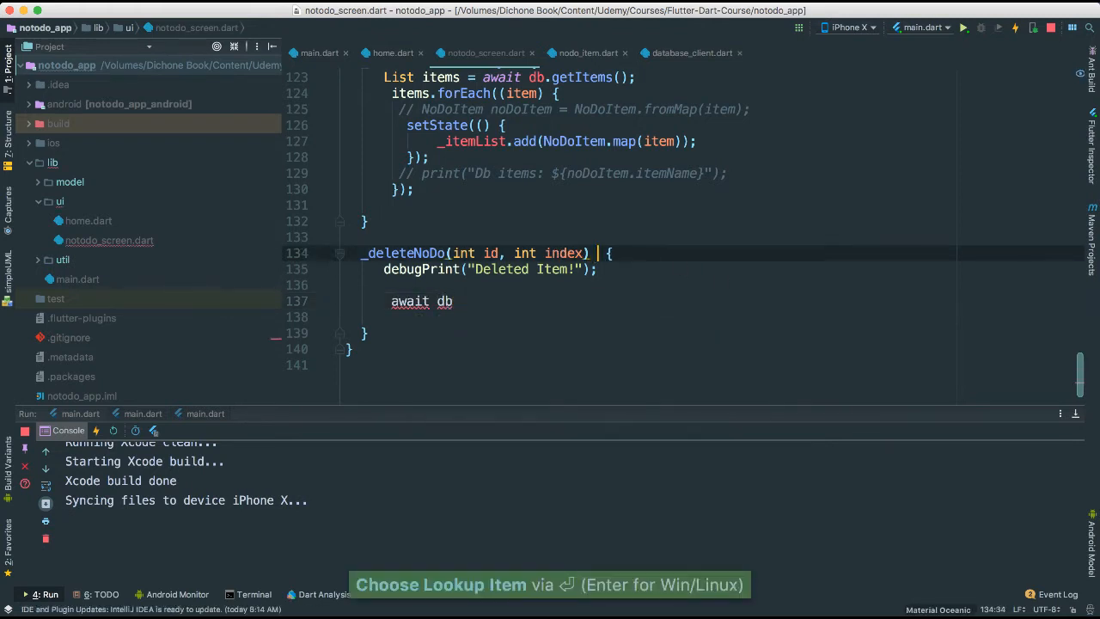
pyautogui.write('async')
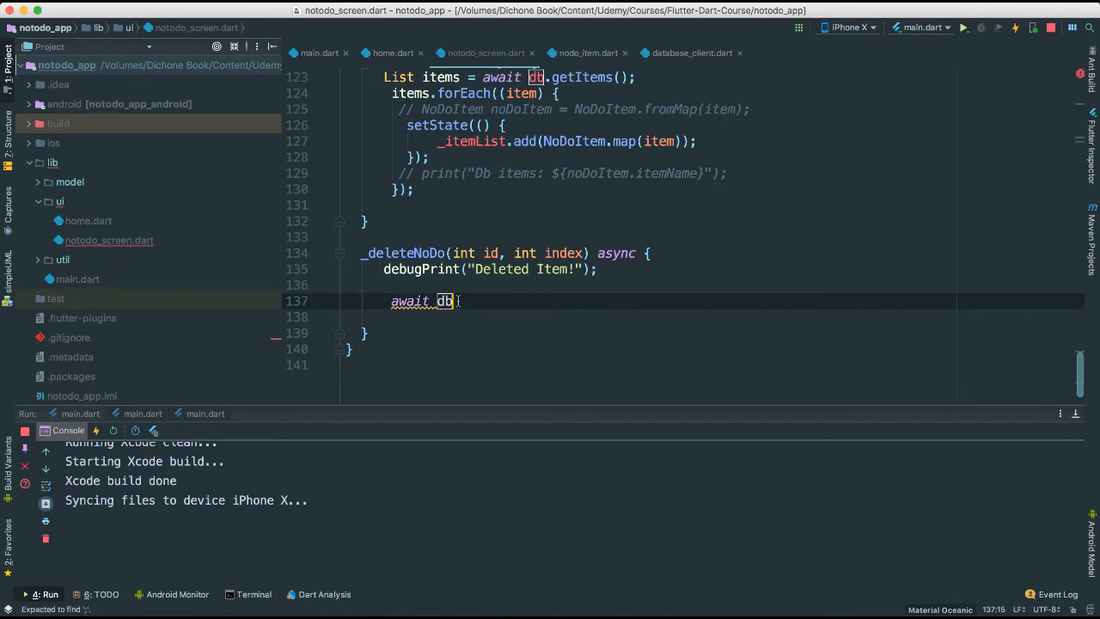
pyautogui.write('.deleteItem(id);')
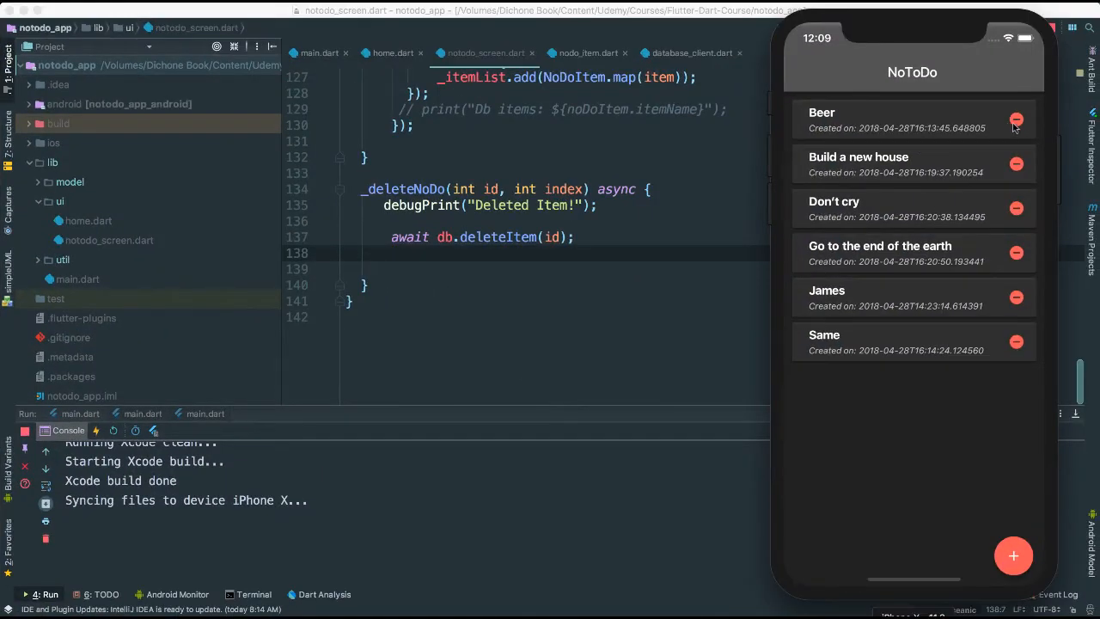
pyautogui.moveTo(961, 193)
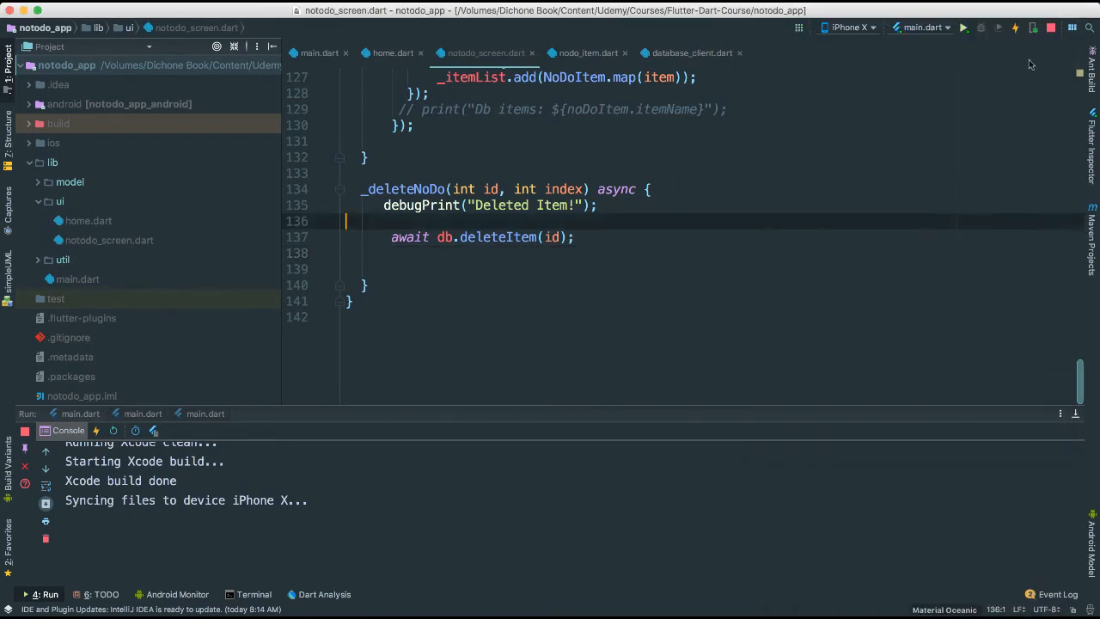
# Hot restart the app and tap delete on Beer, logging Deleted Item!
pyautogui.click(980, 28)
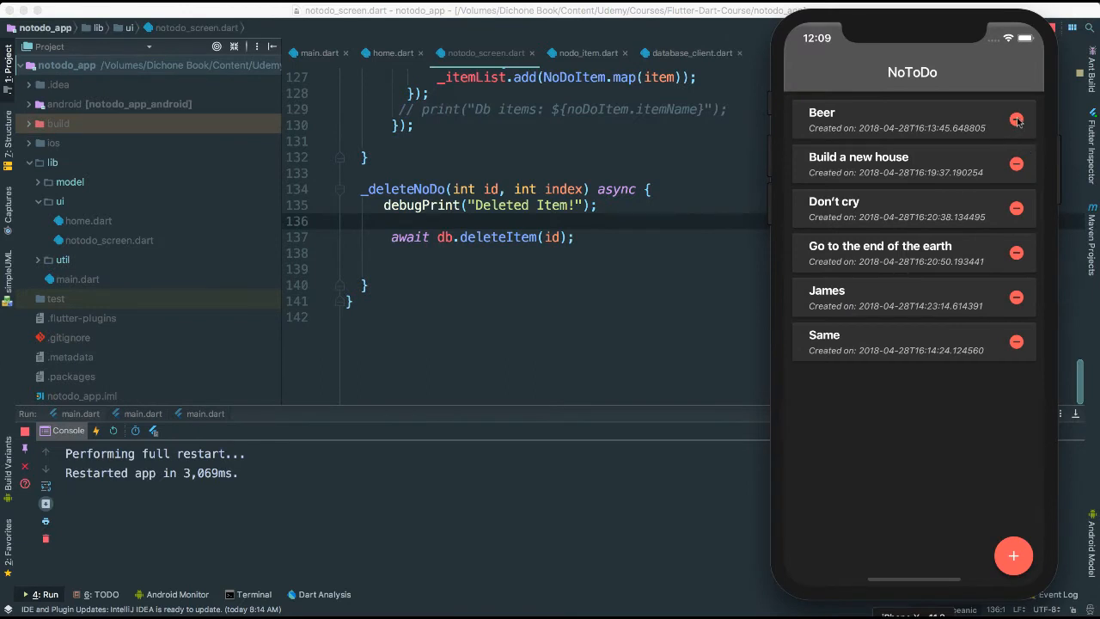
pyautogui.click(1018, 120)
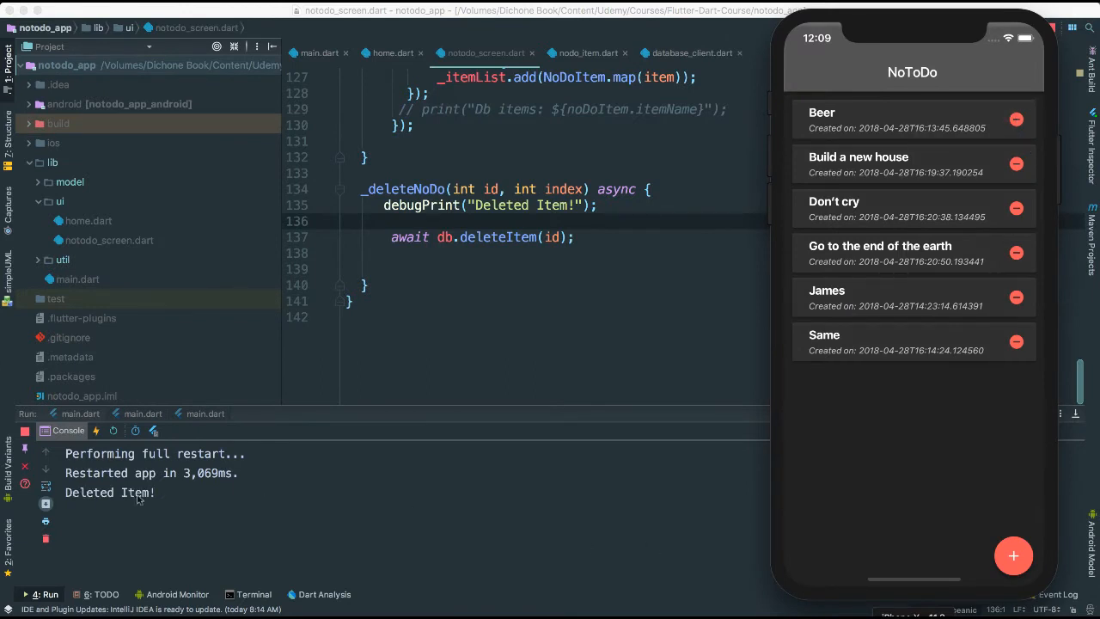
pyautogui.moveTo(687, 327)
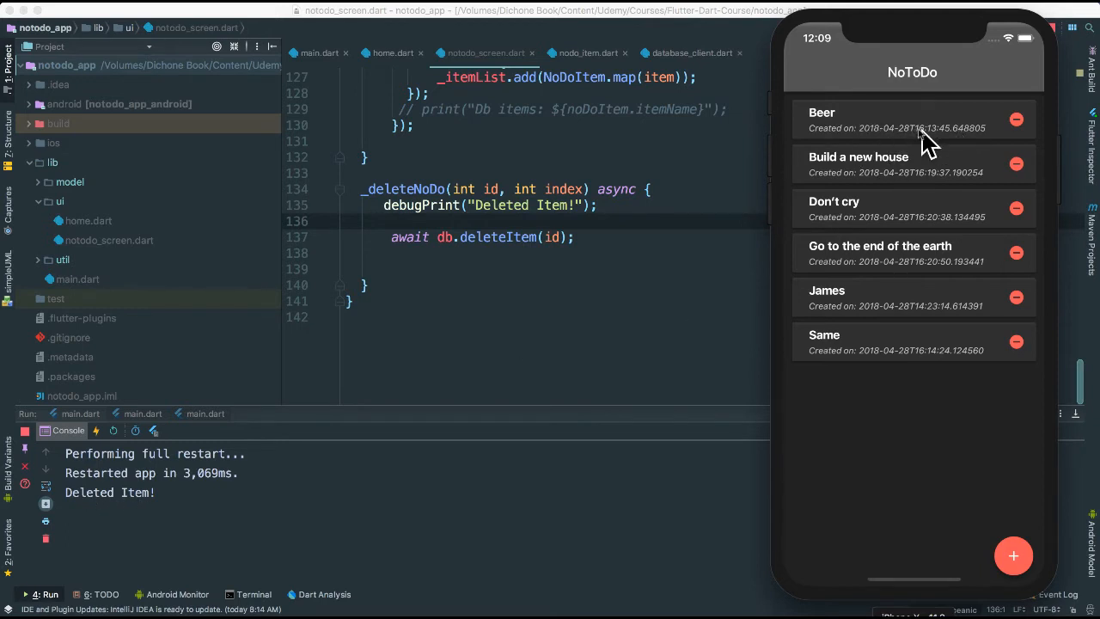
pyautogui.moveTo(907, 134)
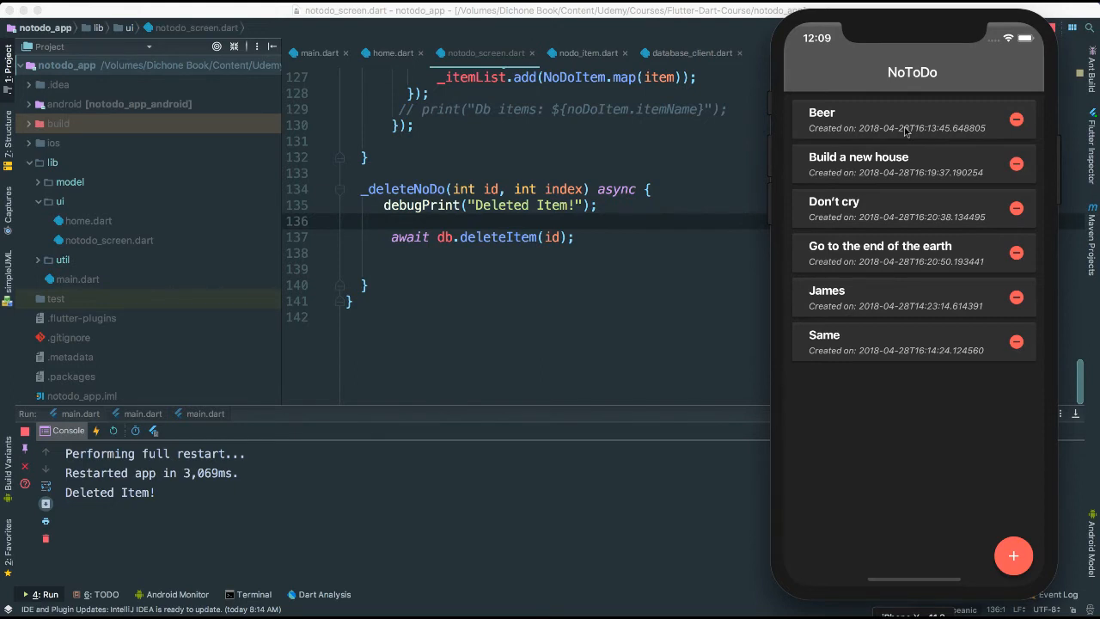
pyautogui.moveTo(718, 199)
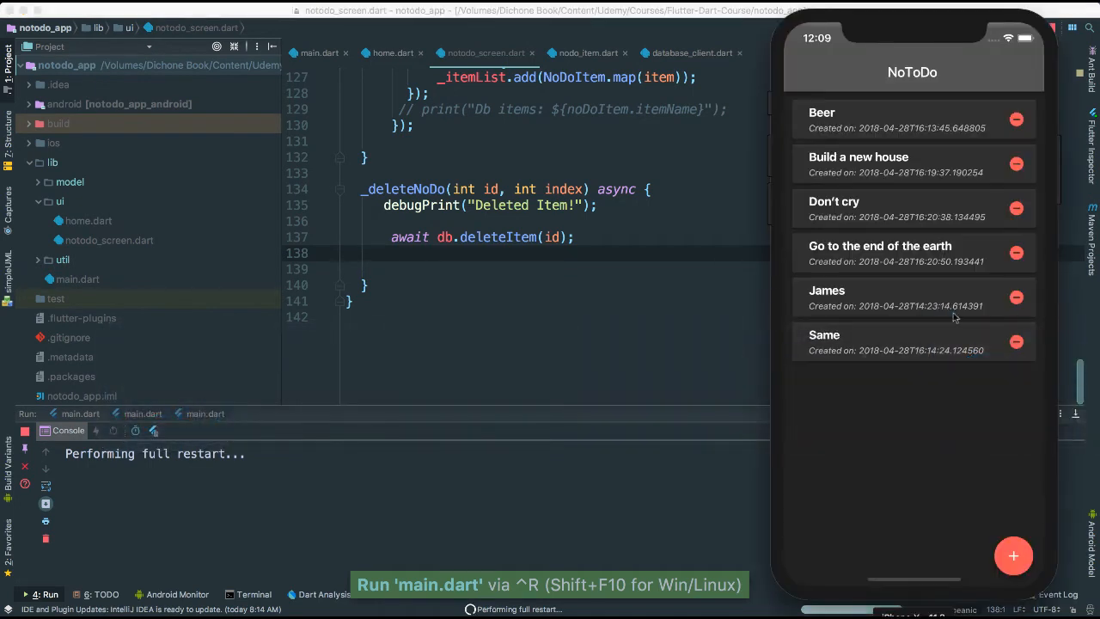
# Fully restart the app and see Beer gone from the stored list
pyautogui.click(1016, 121)
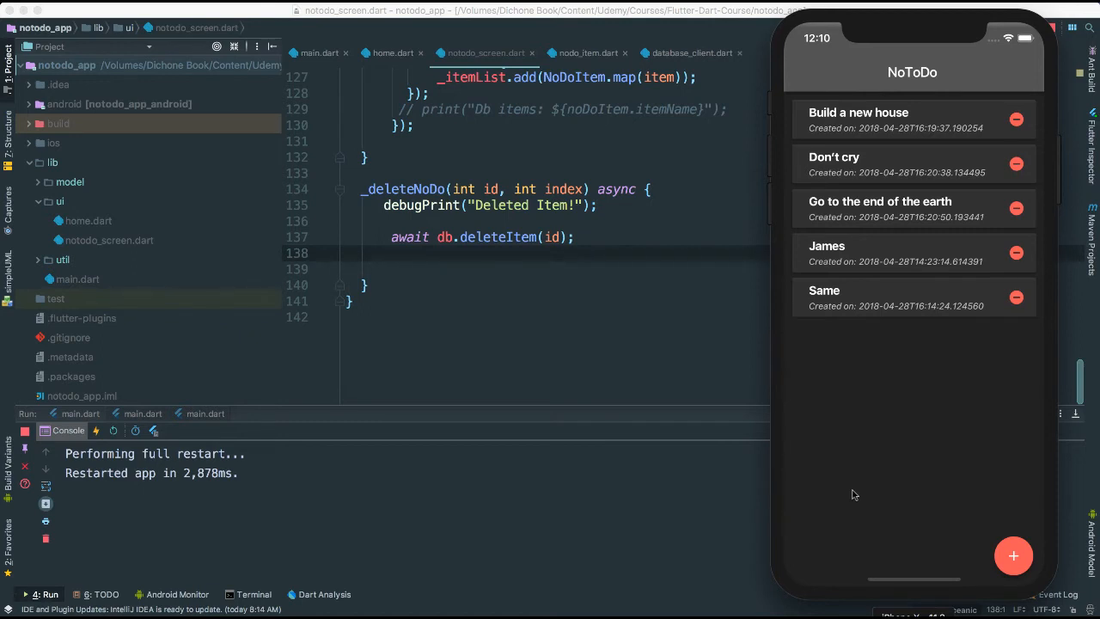
pyautogui.moveTo(883, 380)
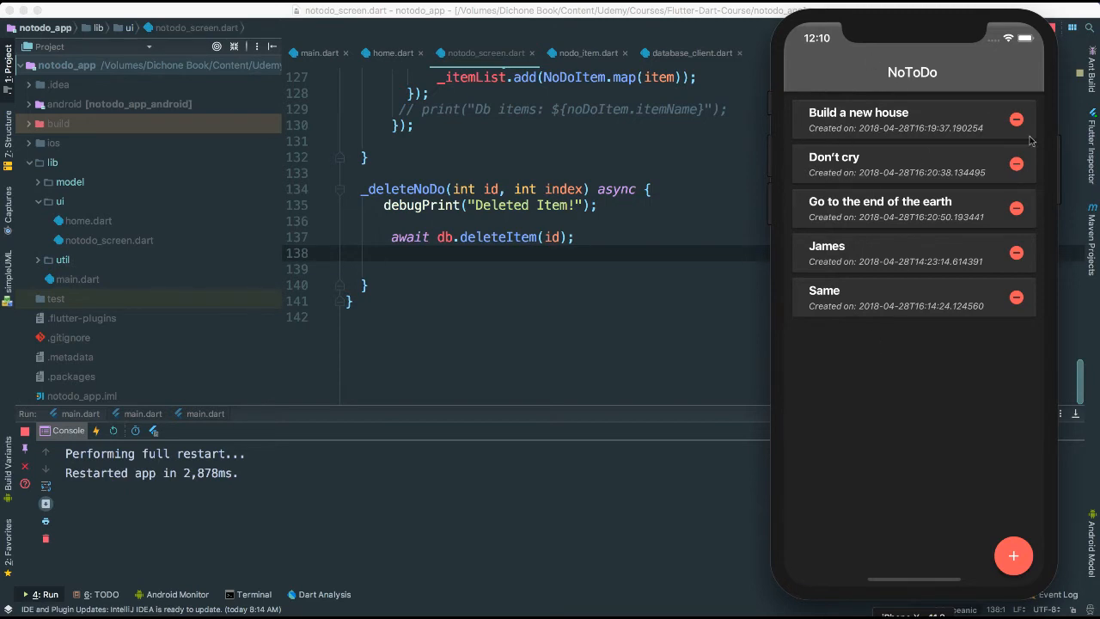
pyautogui.moveTo(947, 351)
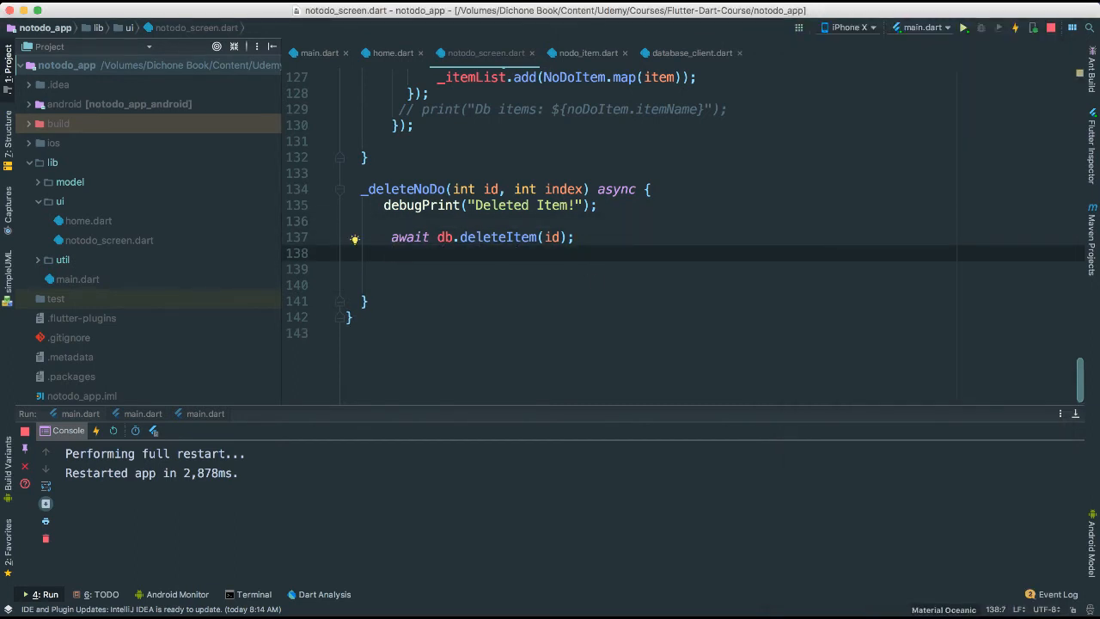
# Wrap _itemList.removeAt(index) in setState within _deleteNoDo and save
pyautogui.write('setState(() {')
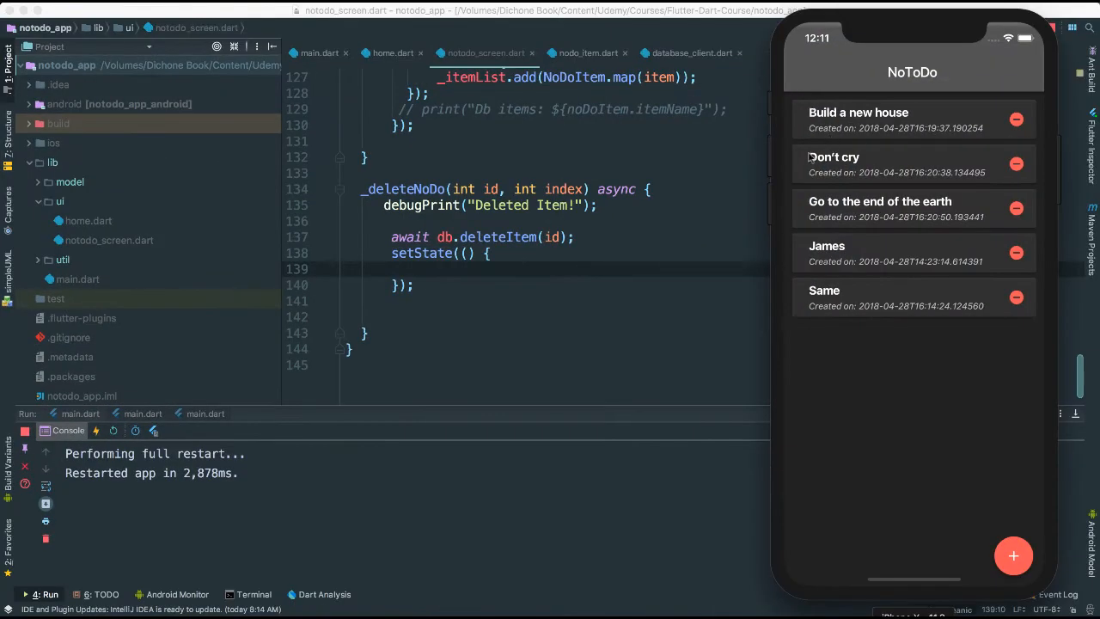
pyautogui.moveTo(874, 148)
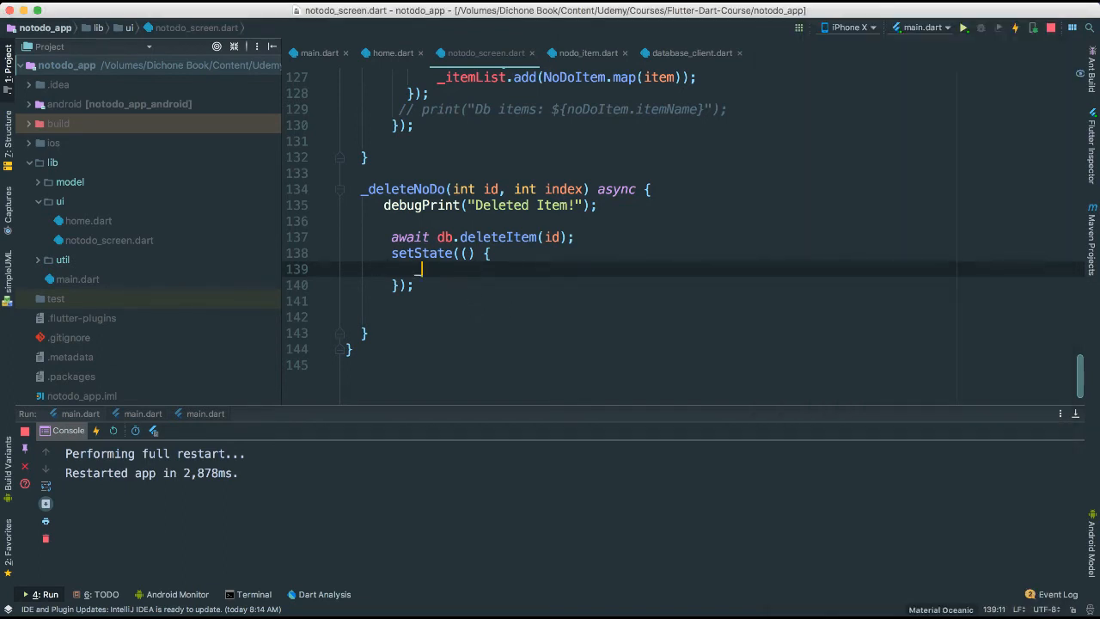
pyautogui.write('_itemList')
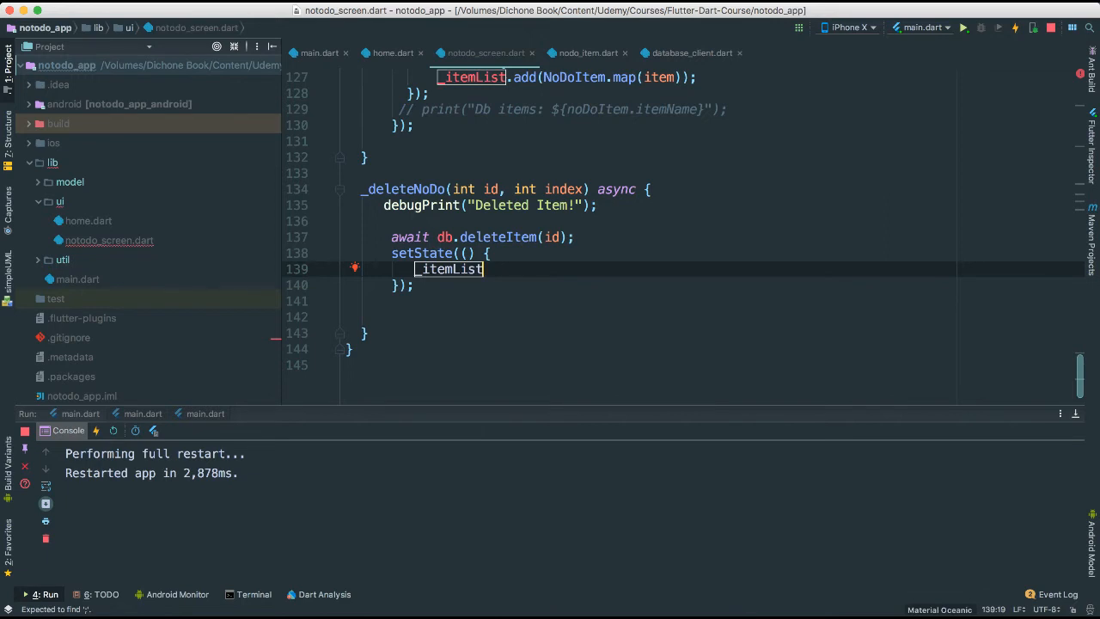
pyautogui.write('.remo')
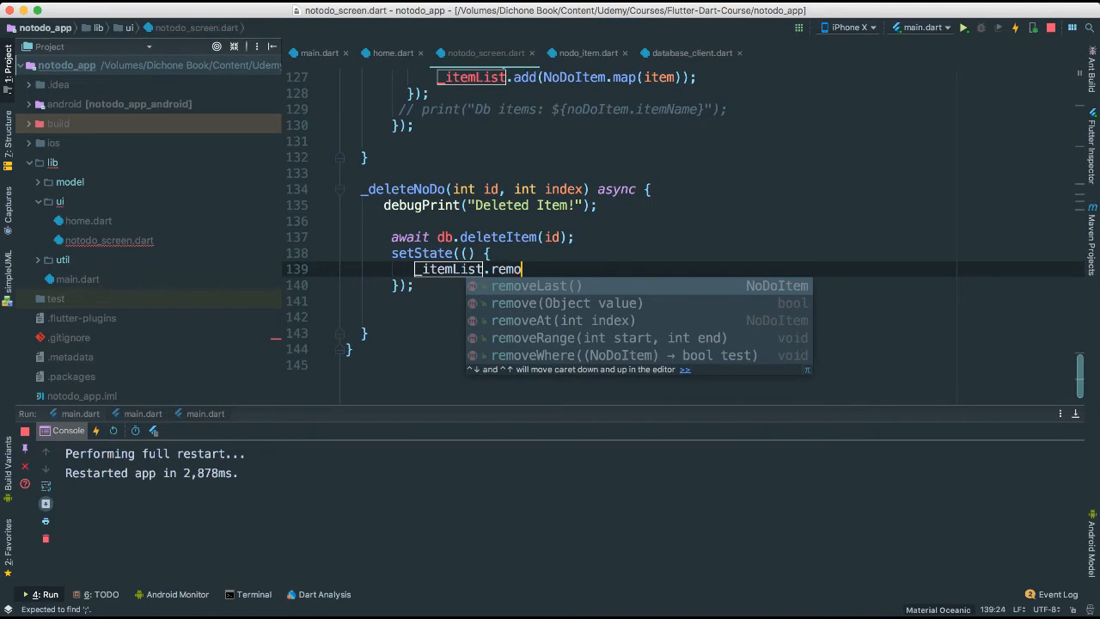
pyautogui.press('Down')
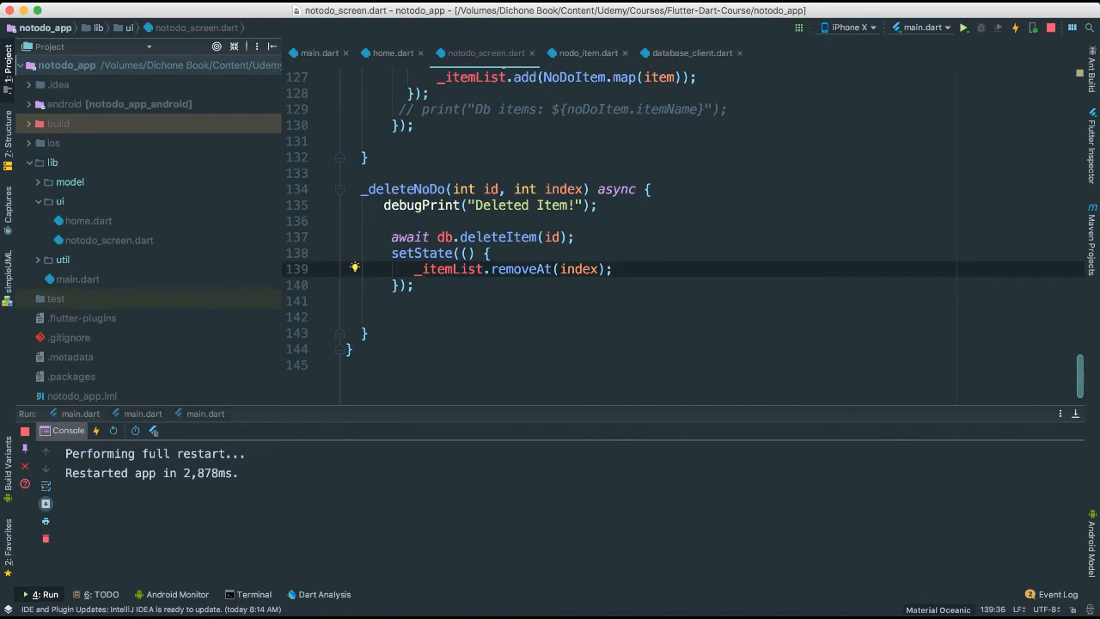
pyautogui.press('cmd+s')
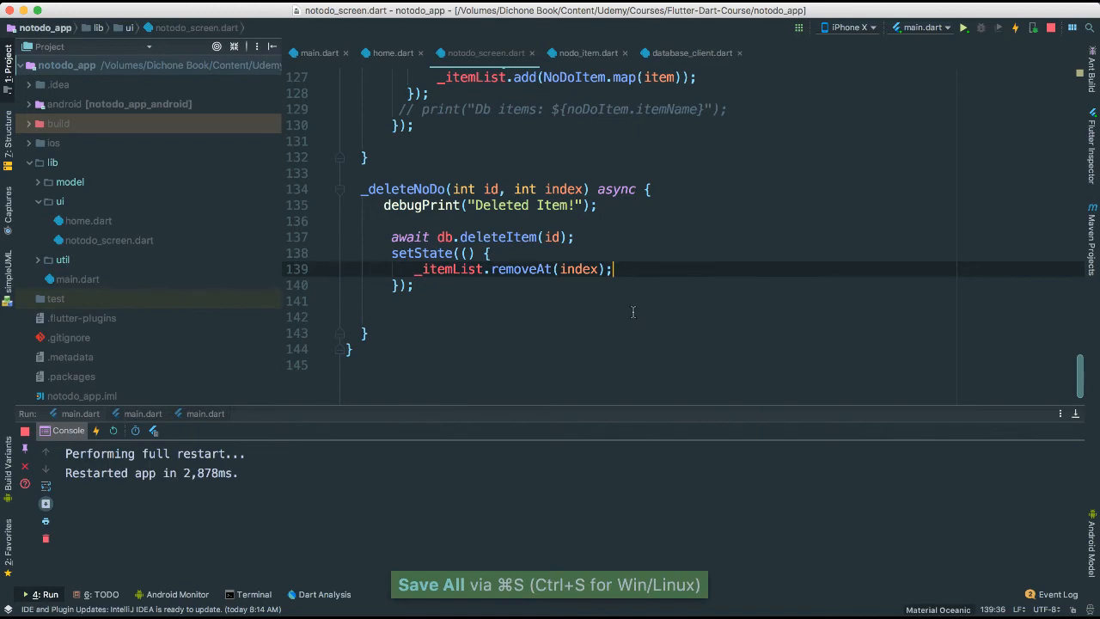
# Run the app and delete Build a new house, Same and James, each vanishing instantly
pyautogui.click(962, 27)
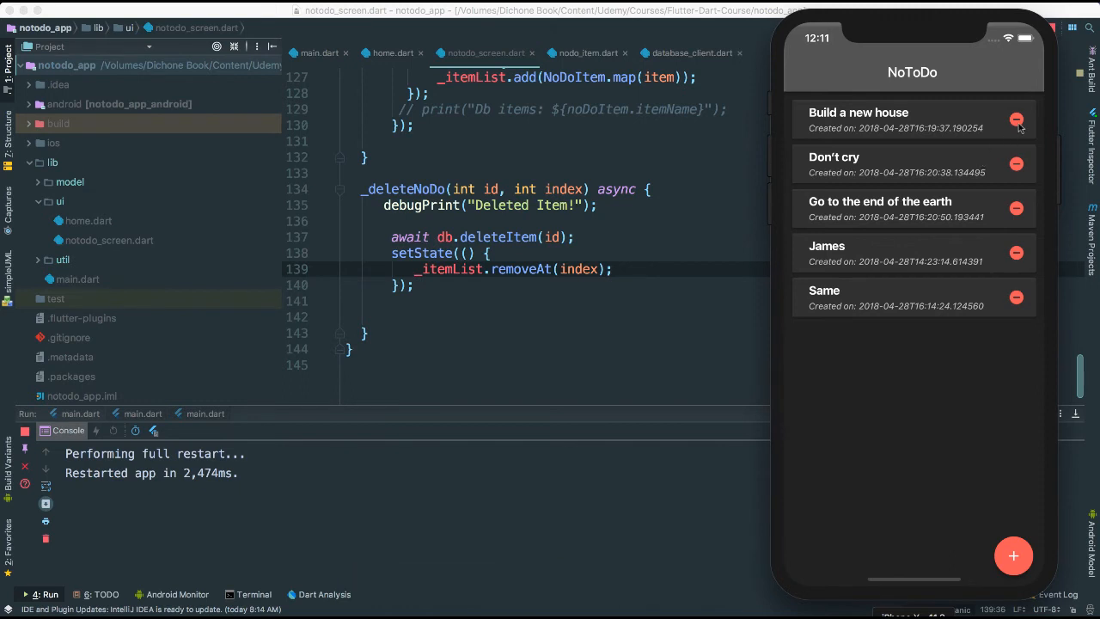
pyautogui.click(1018, 120)
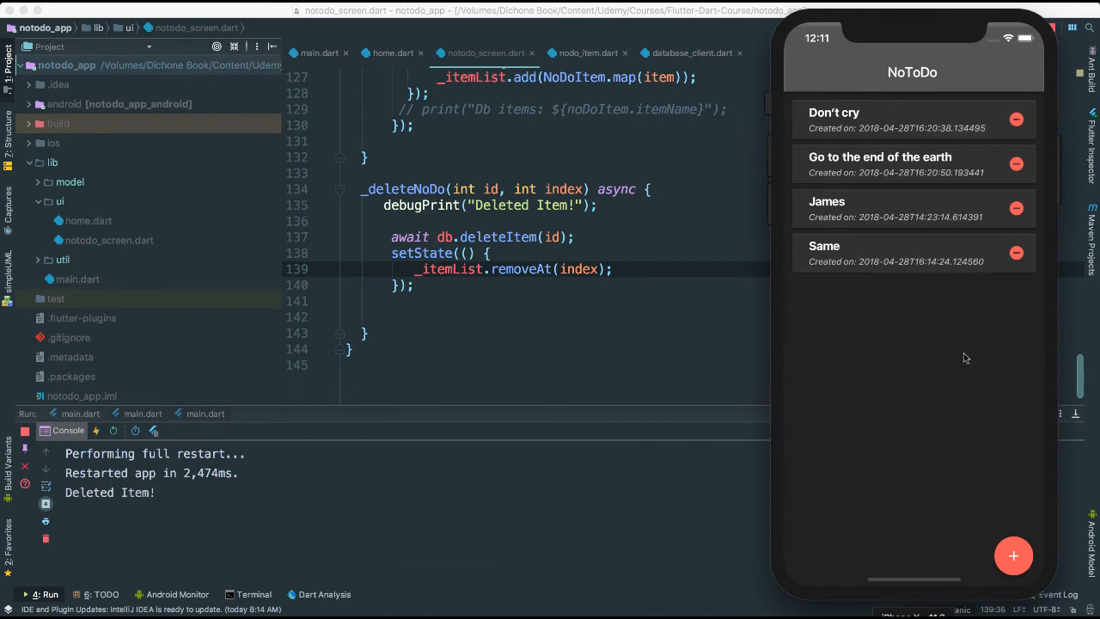
pyautogui.moveTo(918, 295)
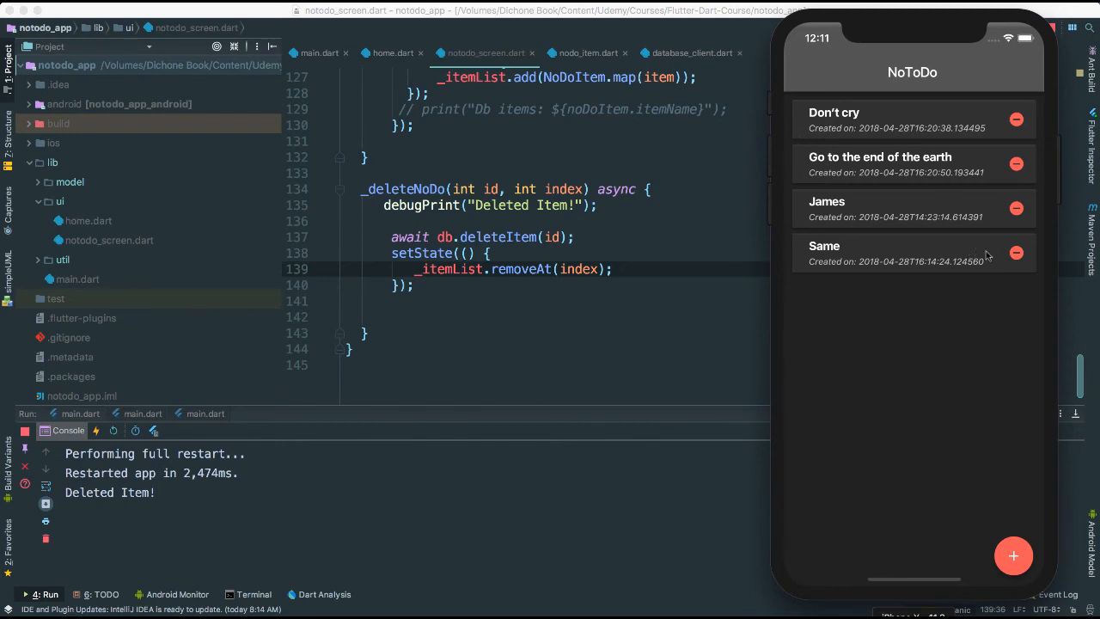
pyautogui.click(1015, 252)
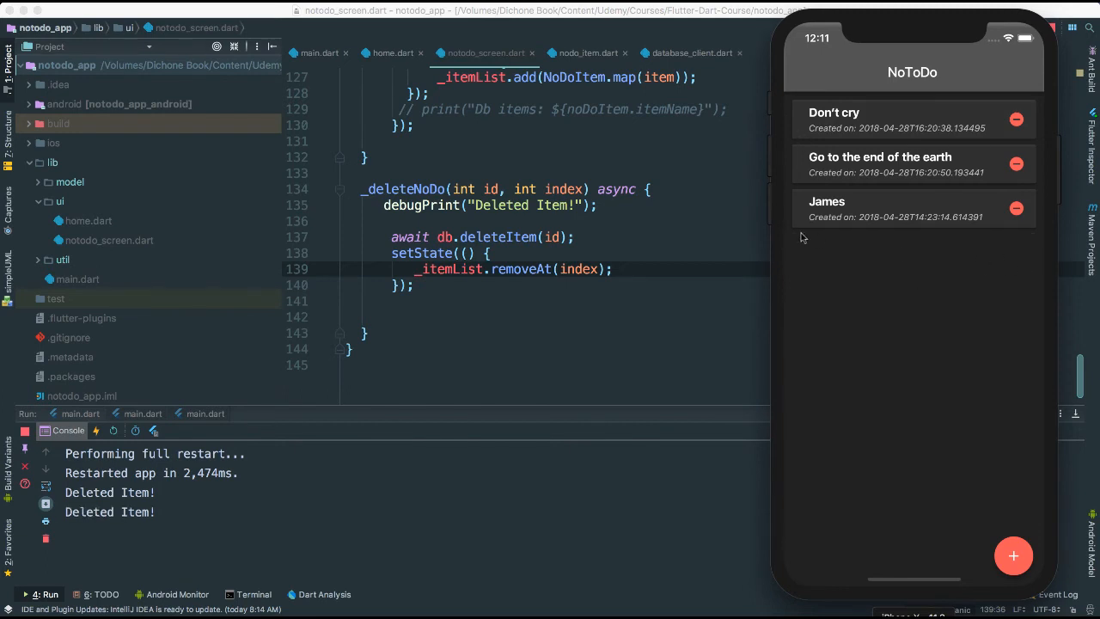
pyautogui.click(1016, 207)
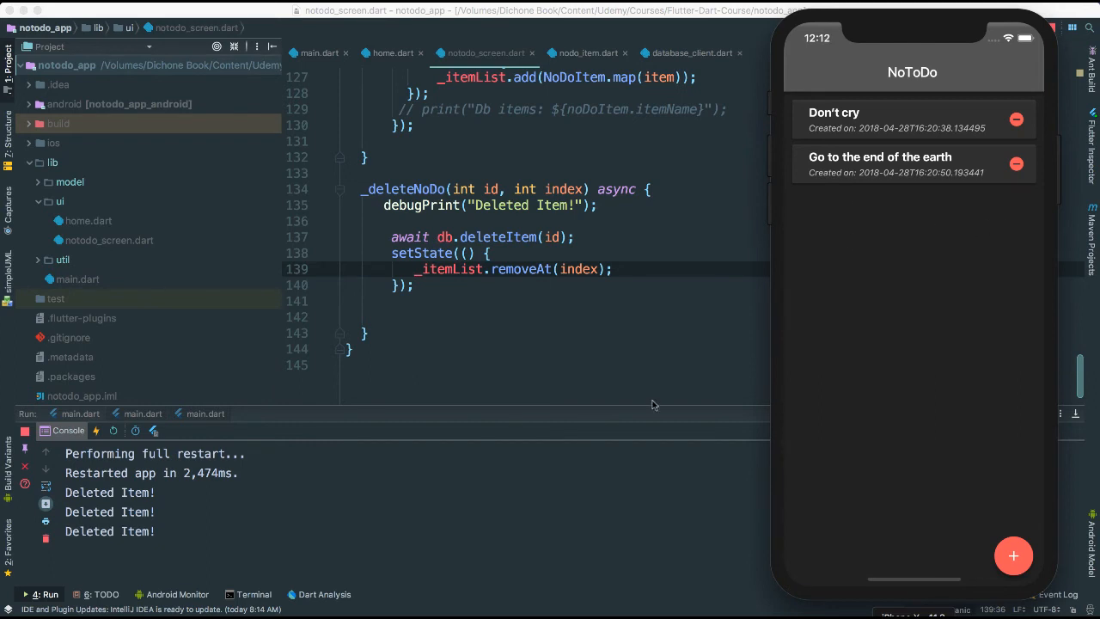
pyautogui.moveTo(971, 389)
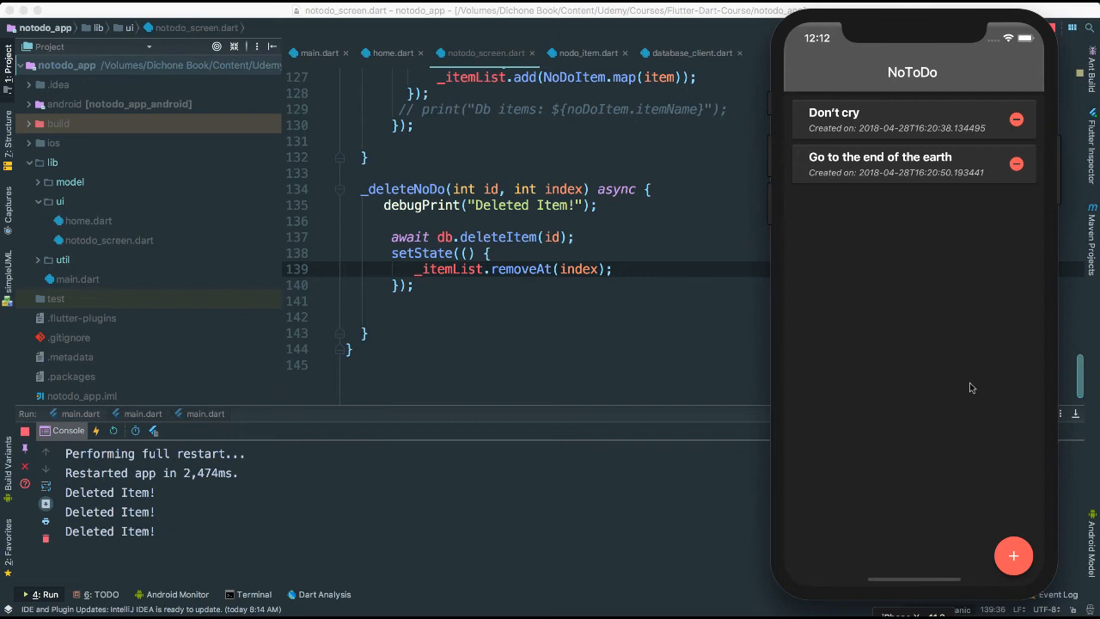
pyautogui.moveTo(426, 275)
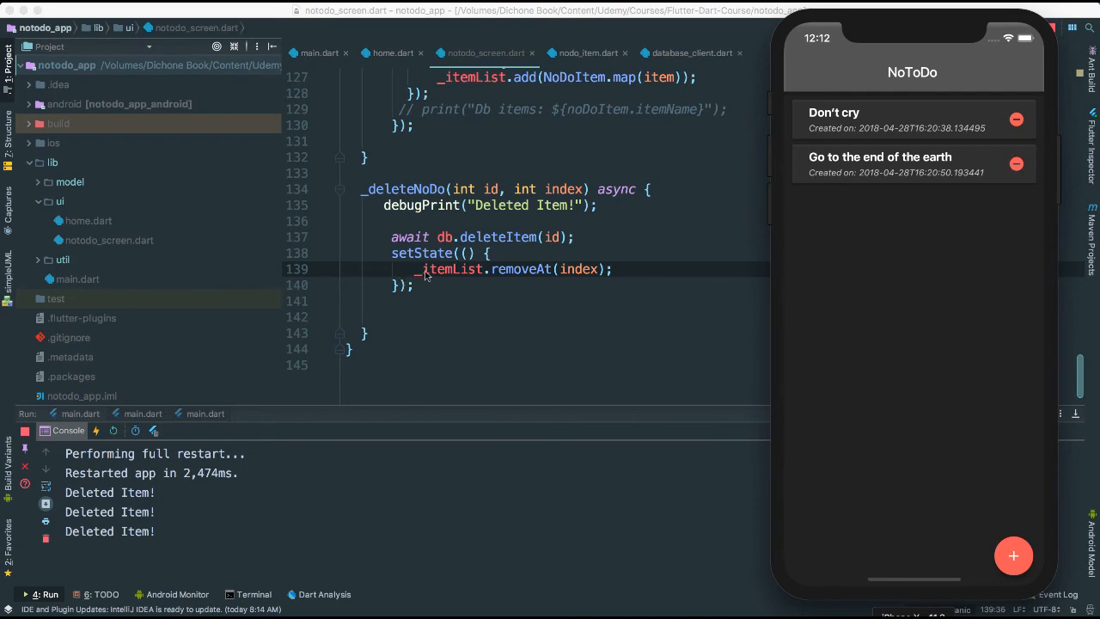
pyautogui.moveTo(421, 268)
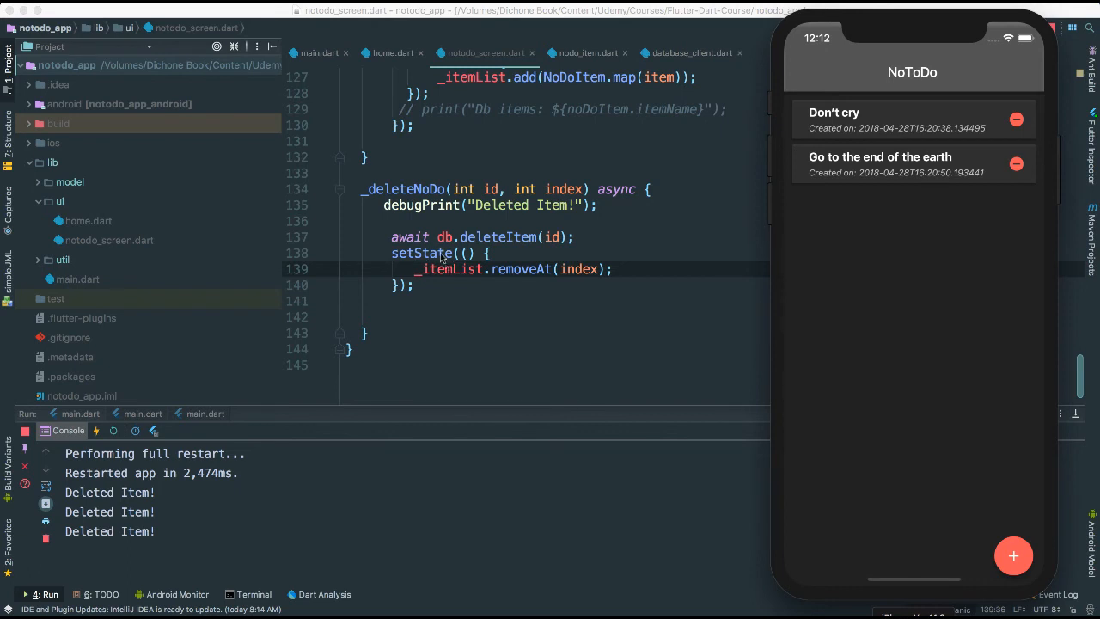
pyautogui.moveTo(1055, 130)
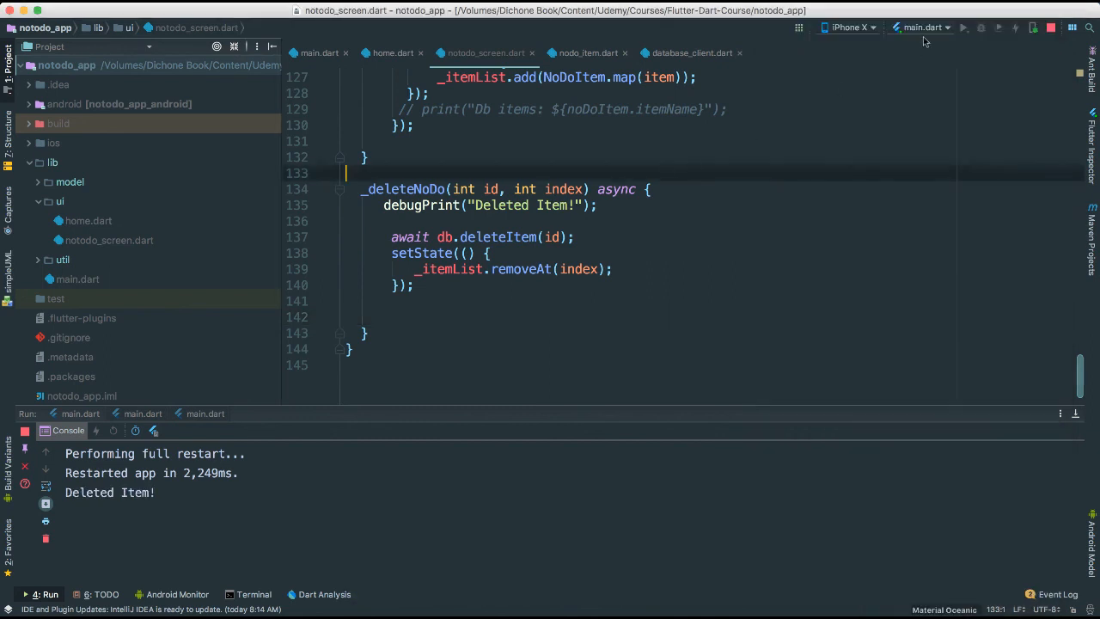
# Relaunch the app showing only Don't cry remaining
pyautogui.click(962, 27)
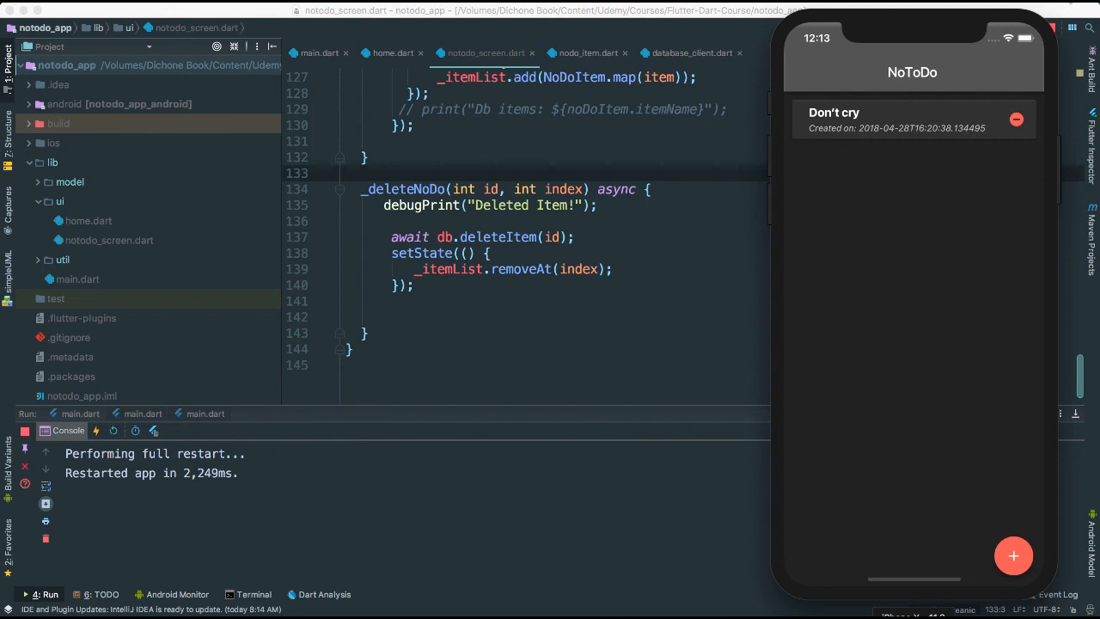
pyautogui.moveTo(838, 172)
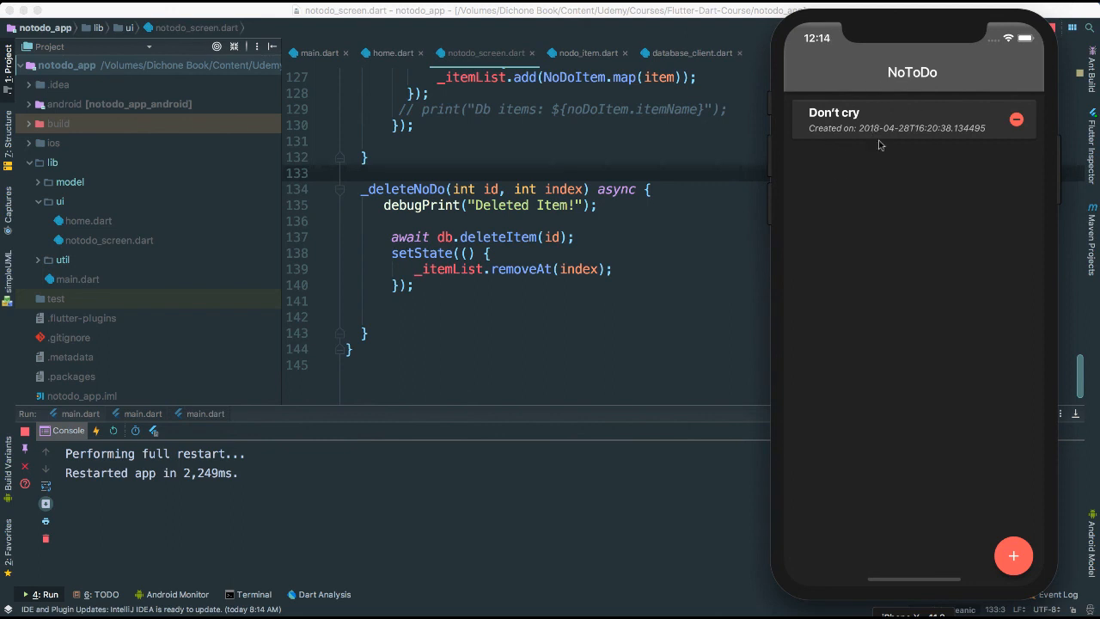
pyautogui.moveTo(892, 151)
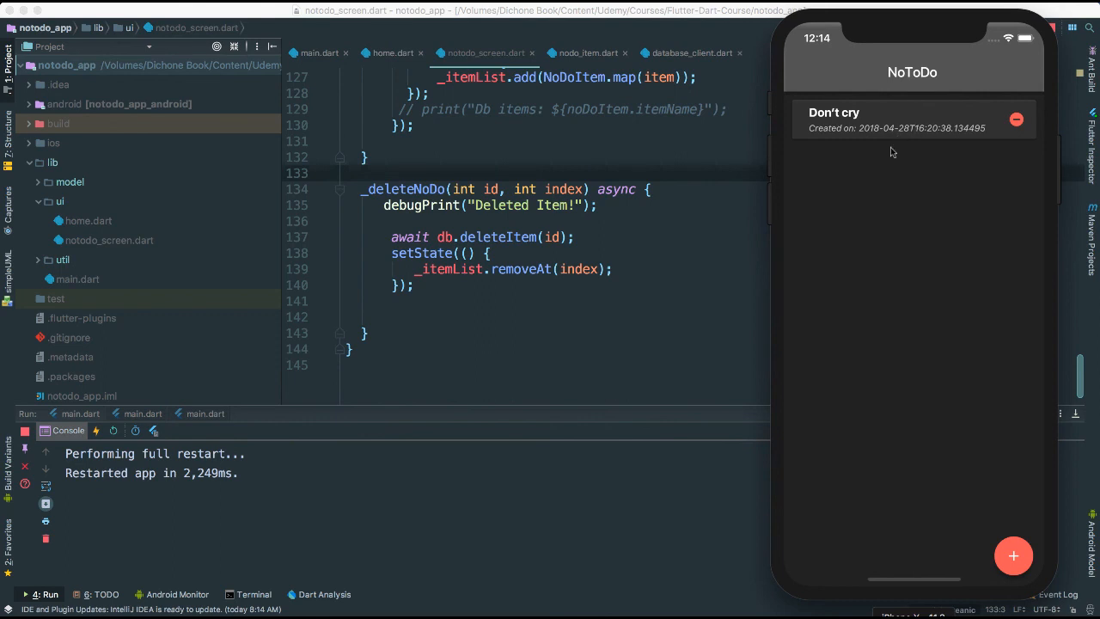
pyautogui.moveTo(512, 273)
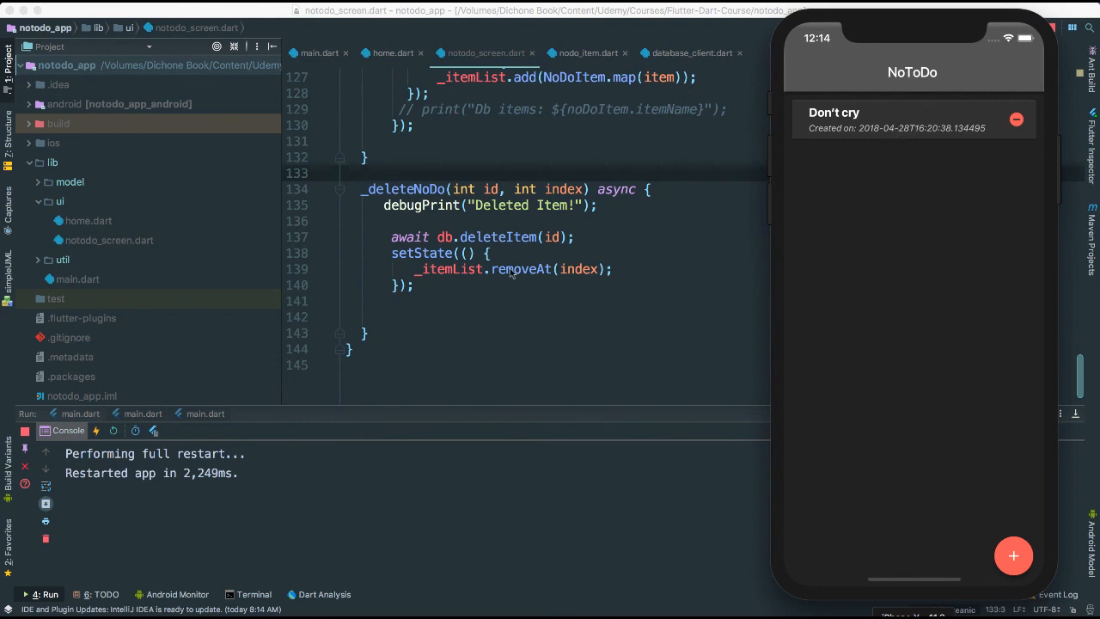
# Navigate to the itemBuilder block with onLongPress and the Listener
pyautogui.doubleClick(522, 268)
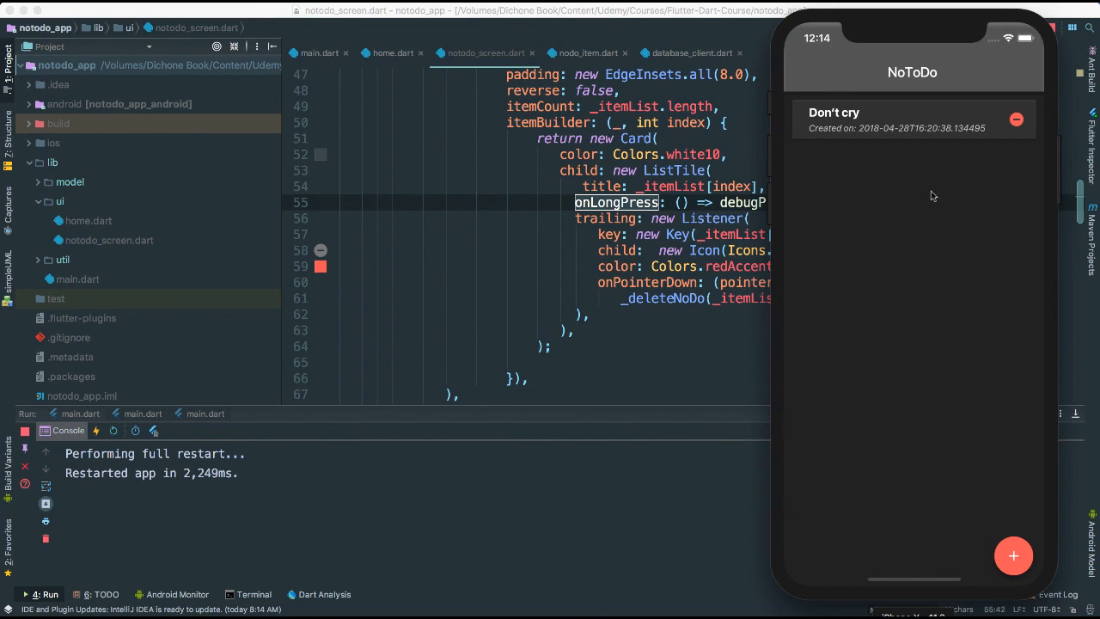
pyautogui.moveTo(886, 244)
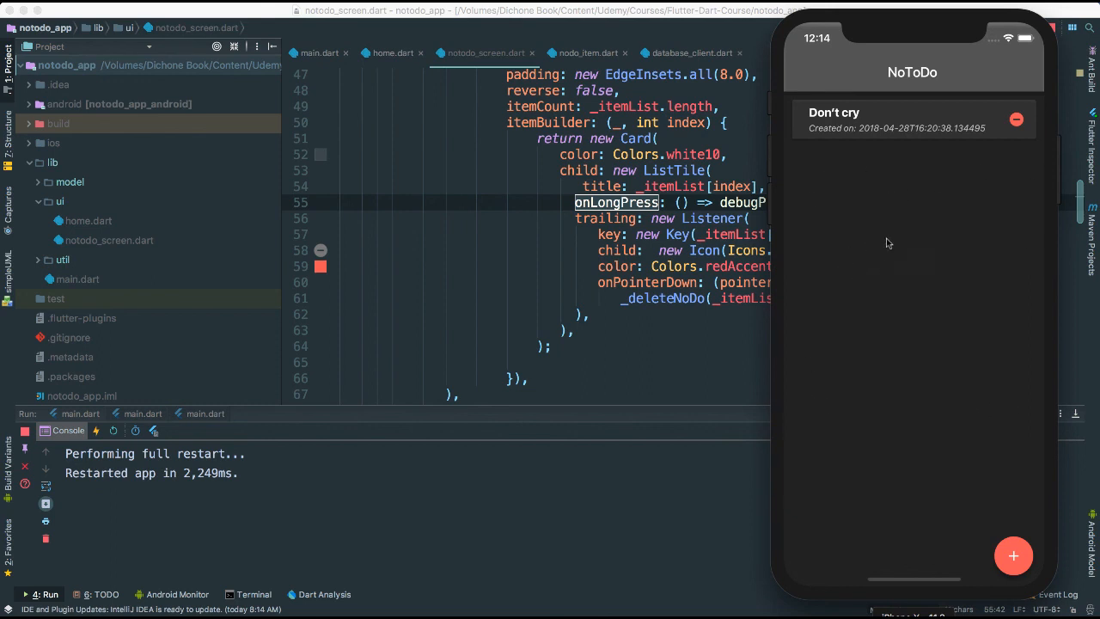
pyautogui.moveTo(891, 336)
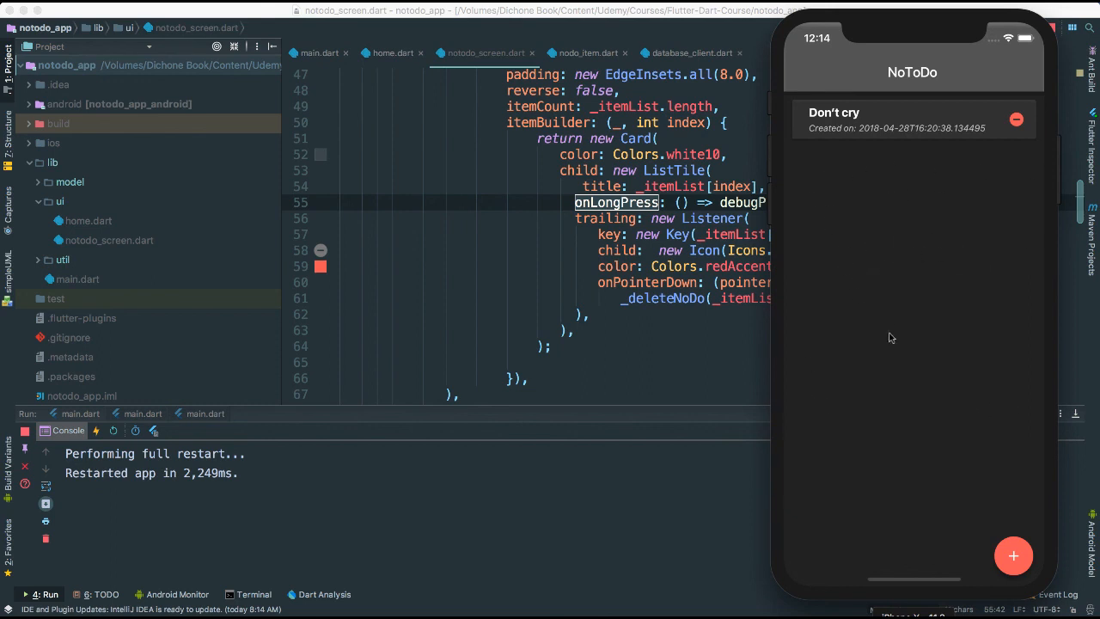
pyautogui.moveTo(890, 361)
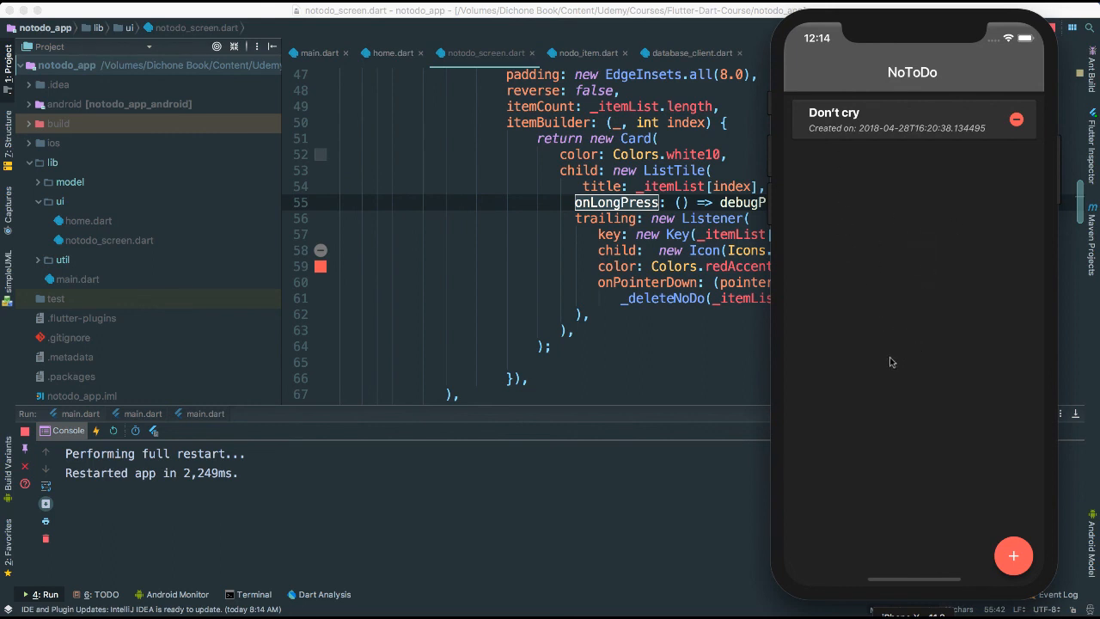